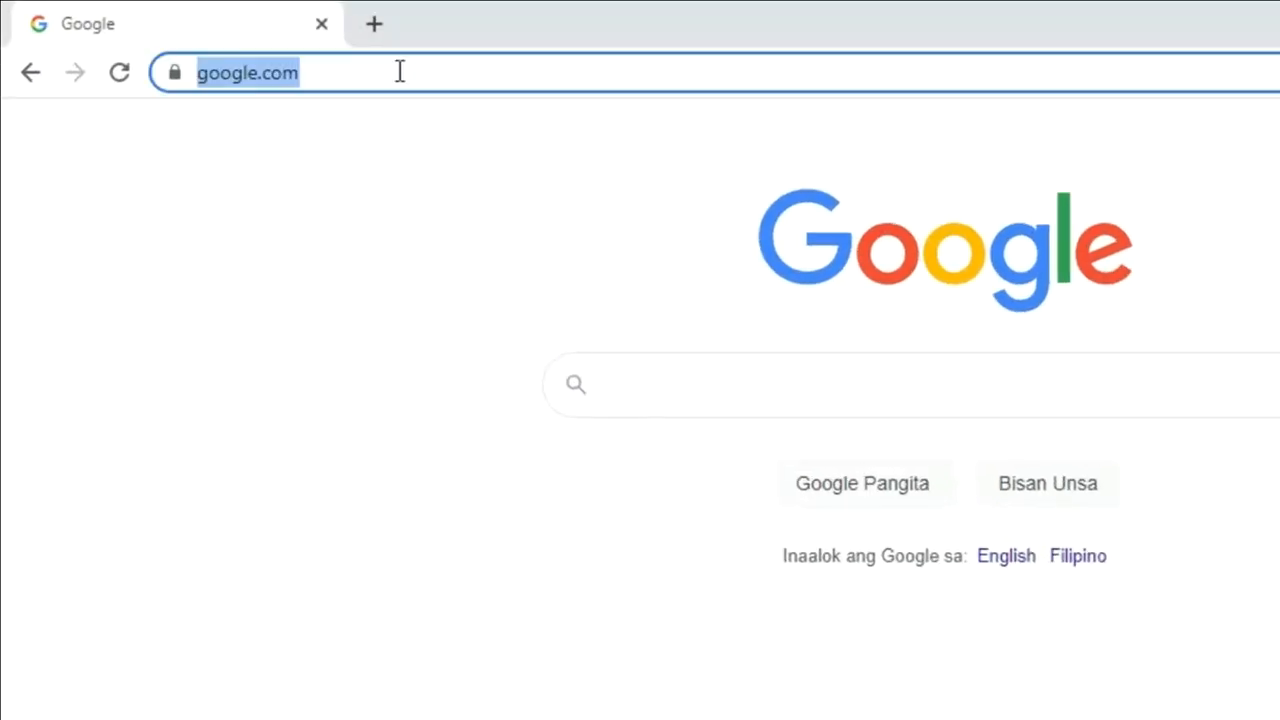
Step: Navigate to elai.io and confirm the account's email address from the Gmail verification message
text(elai.io)
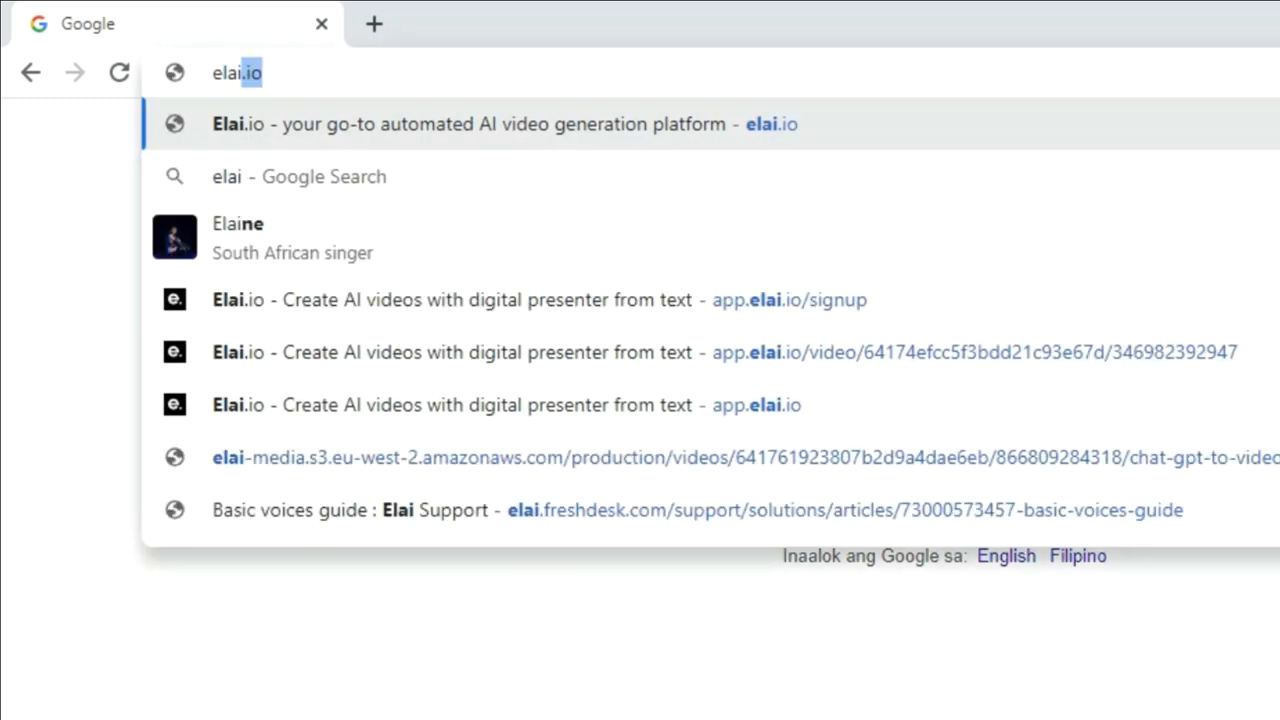
click(496, 124)
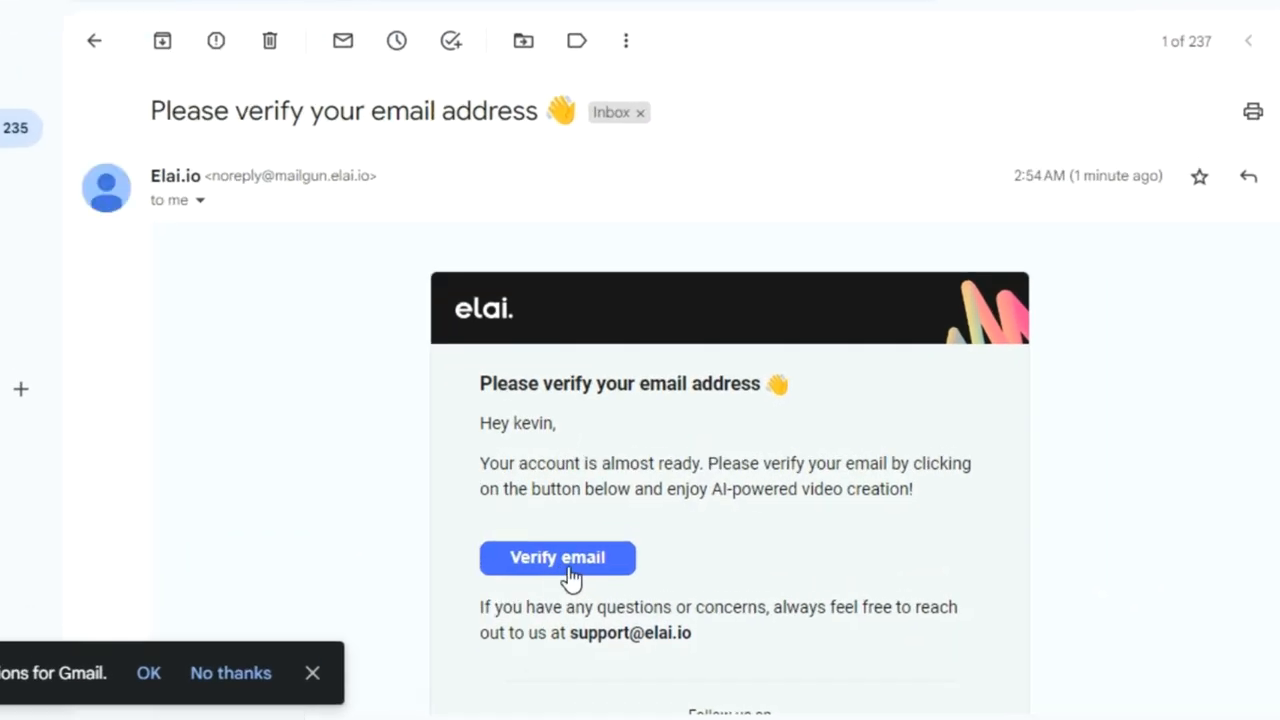
click(556, 556)
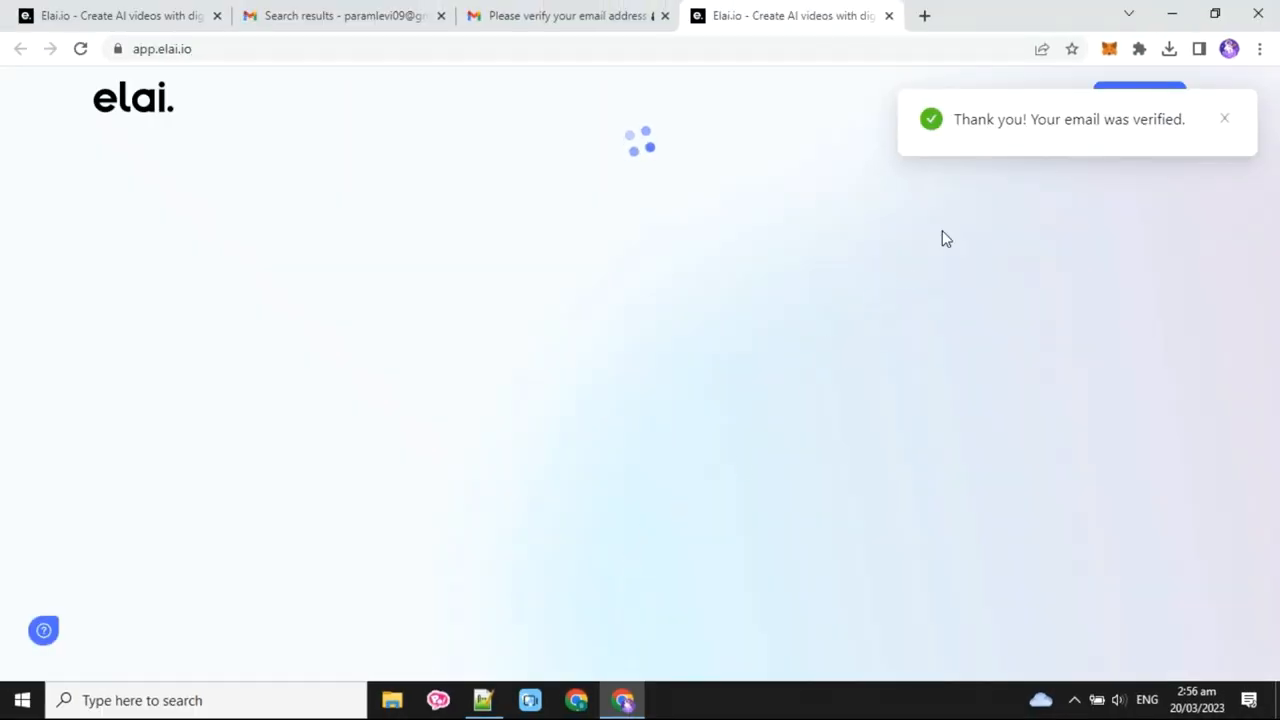
mouse_move(696, 112)
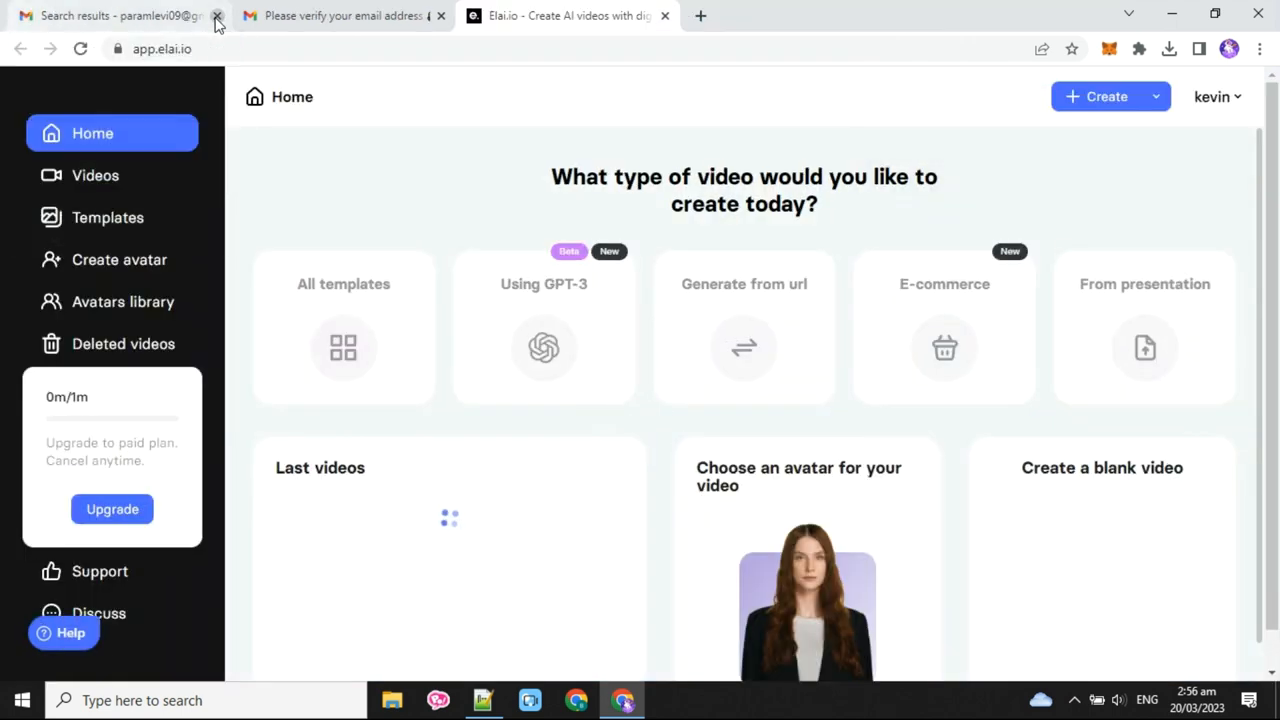
Step: Close the Gmail search and verification tabs, leaving the Elai.io Home dashboard visible
click(216, 16)
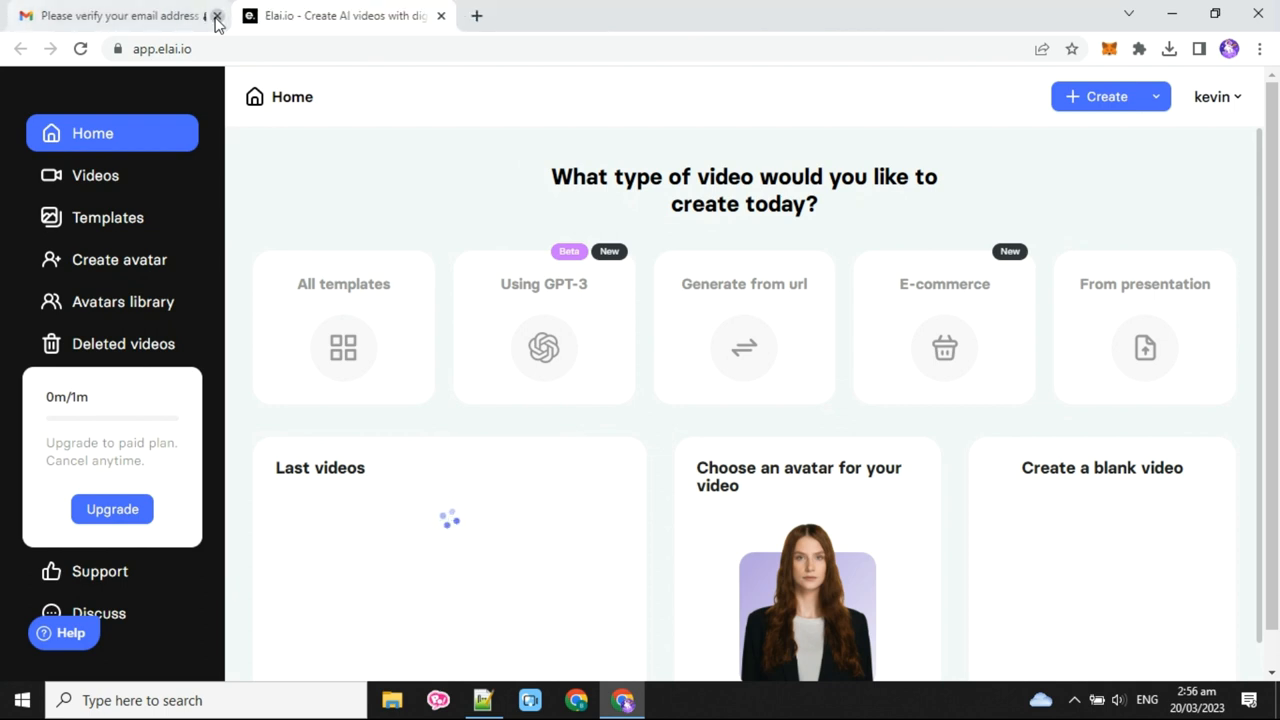
click(216, 16)
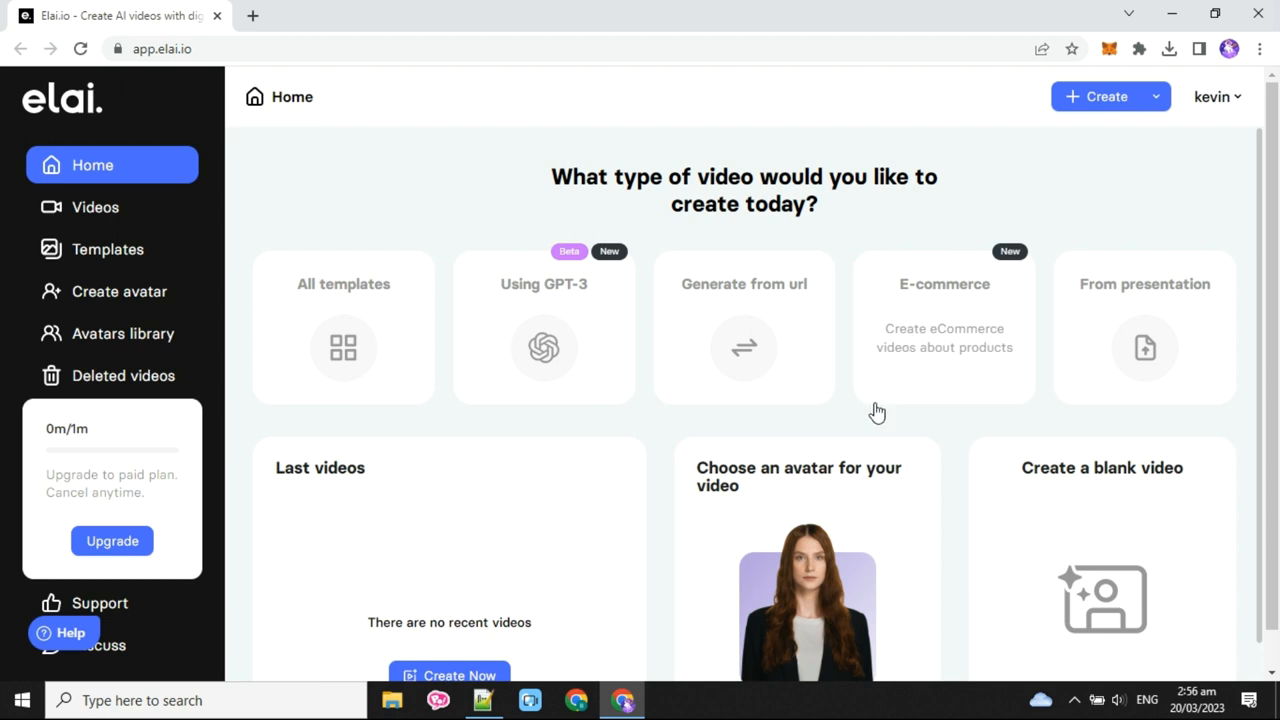
scroll(down, 3)
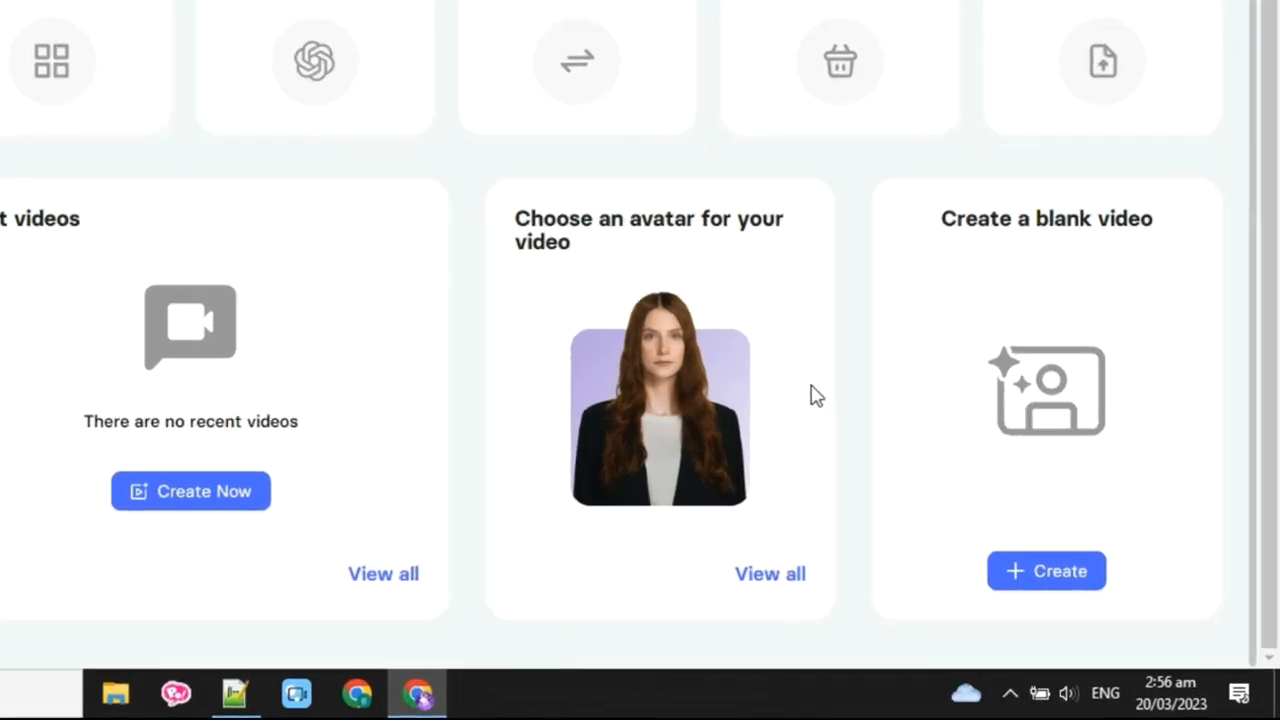
mouse_move(770, 574)
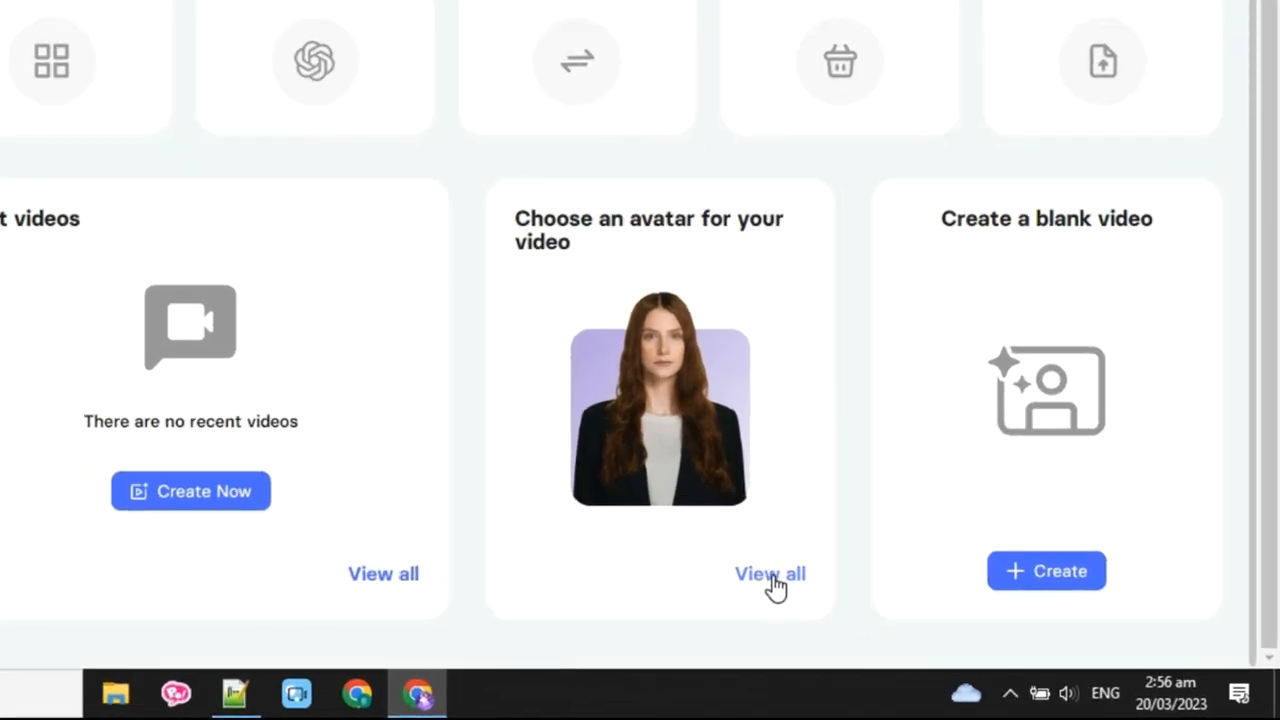
Step: Browse the full avatar library and create a new video with the Tyler avatar
click(768, 572)
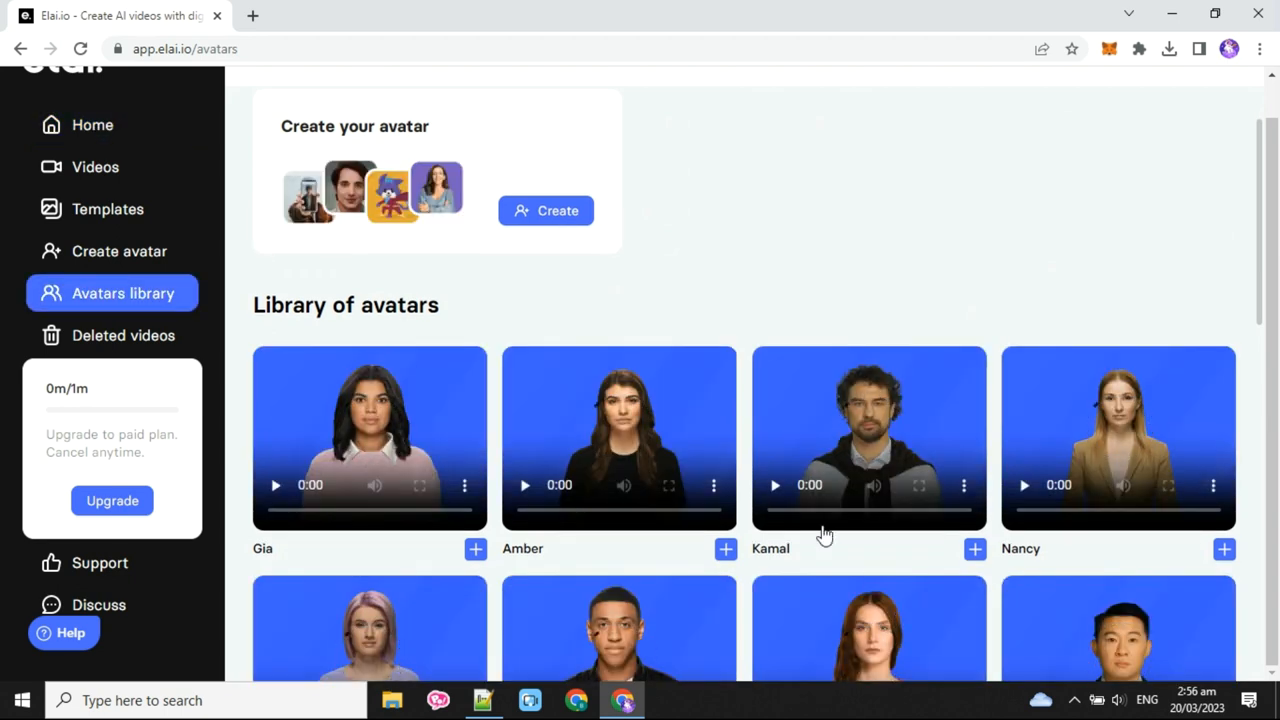
scroll(down, 3)
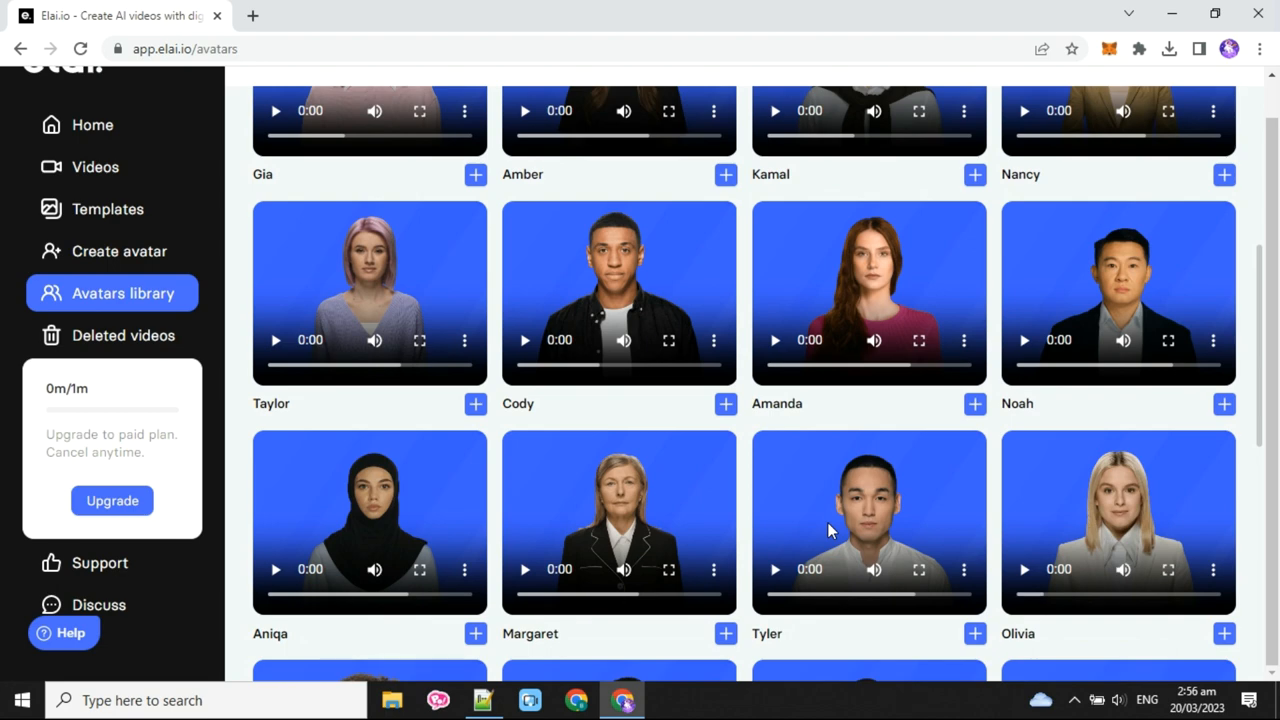
scroll(down, 3)
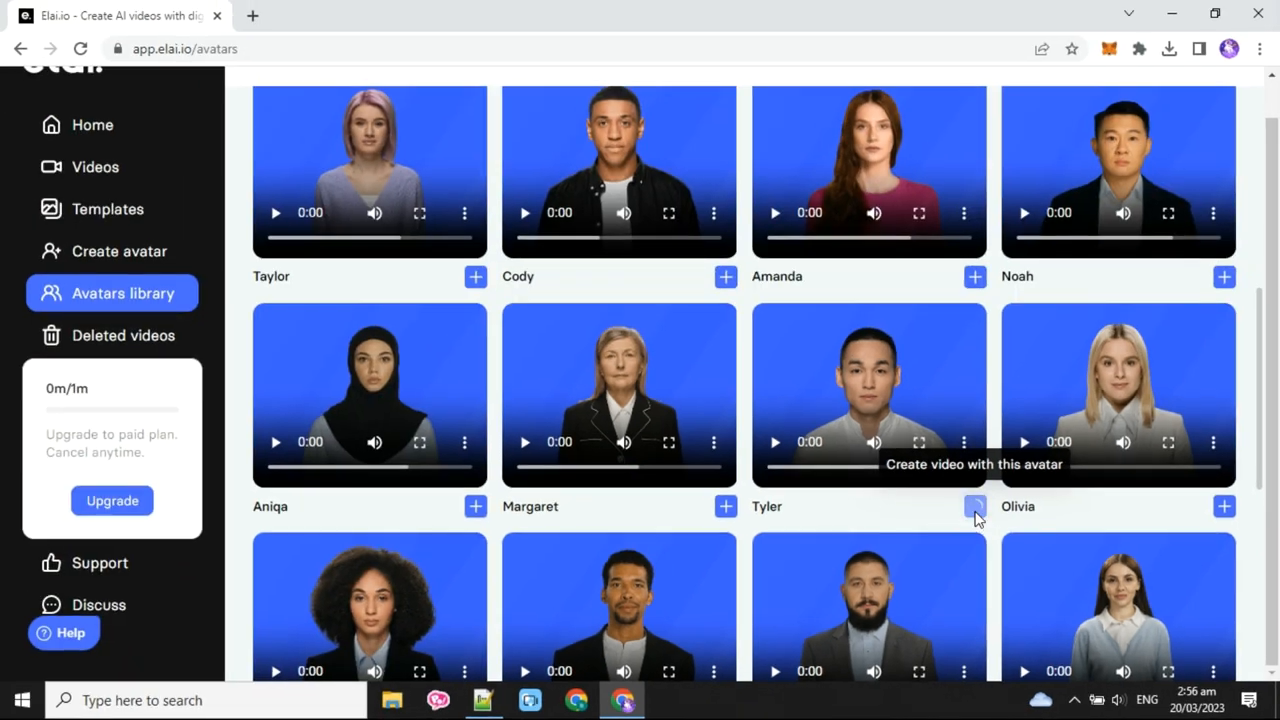
click(974, 506)
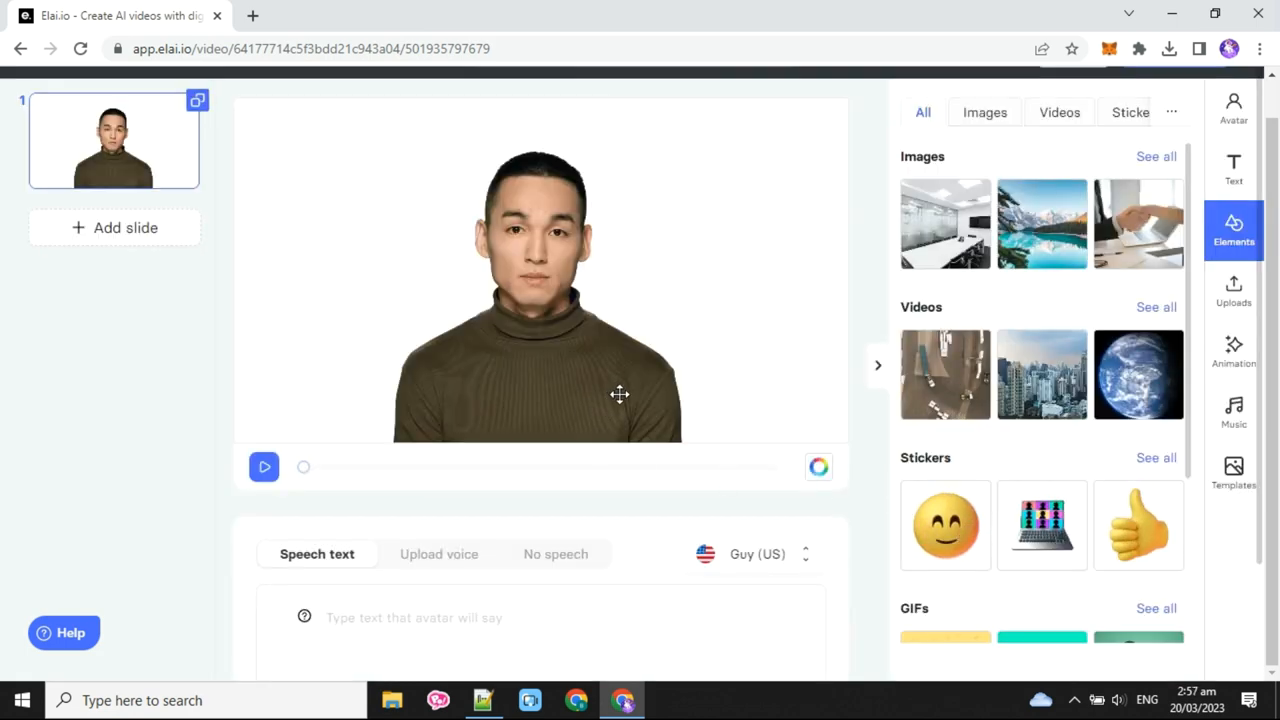
mouse_move(642, 380)
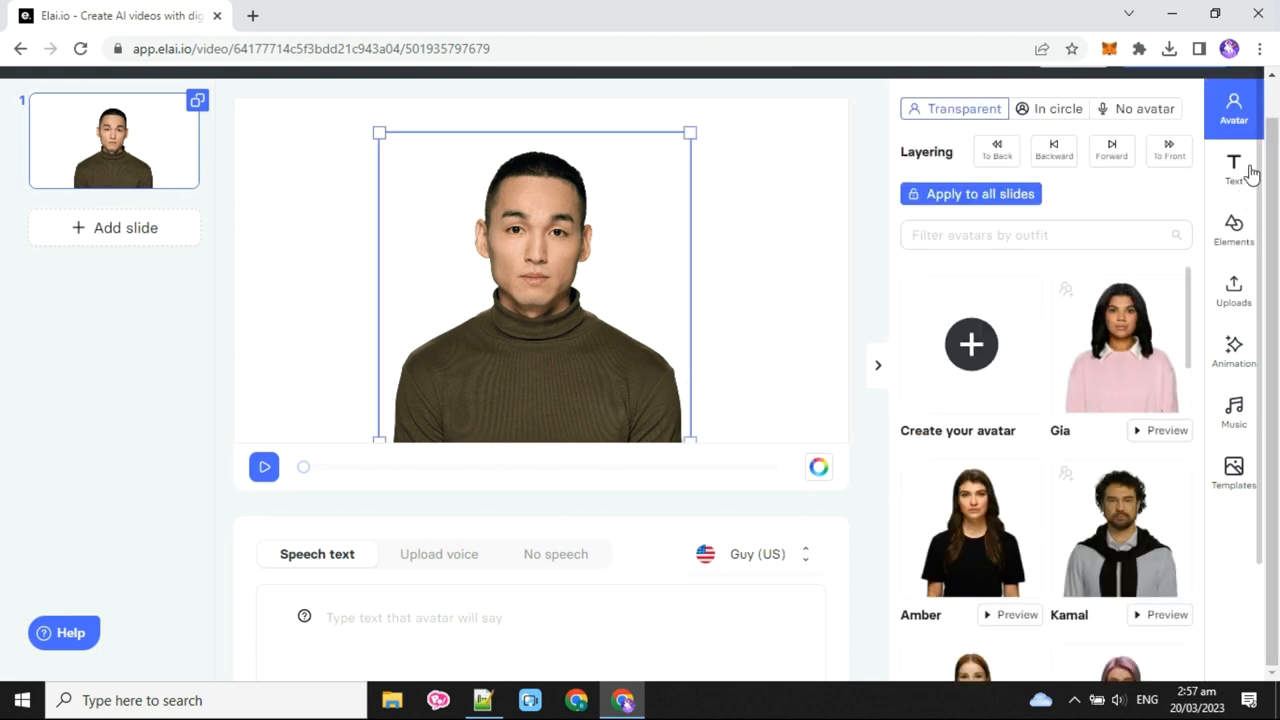
Step: Dress Tyler in the Business outfit with a white shirt in place of the turtleneck
scroll(down, 3)
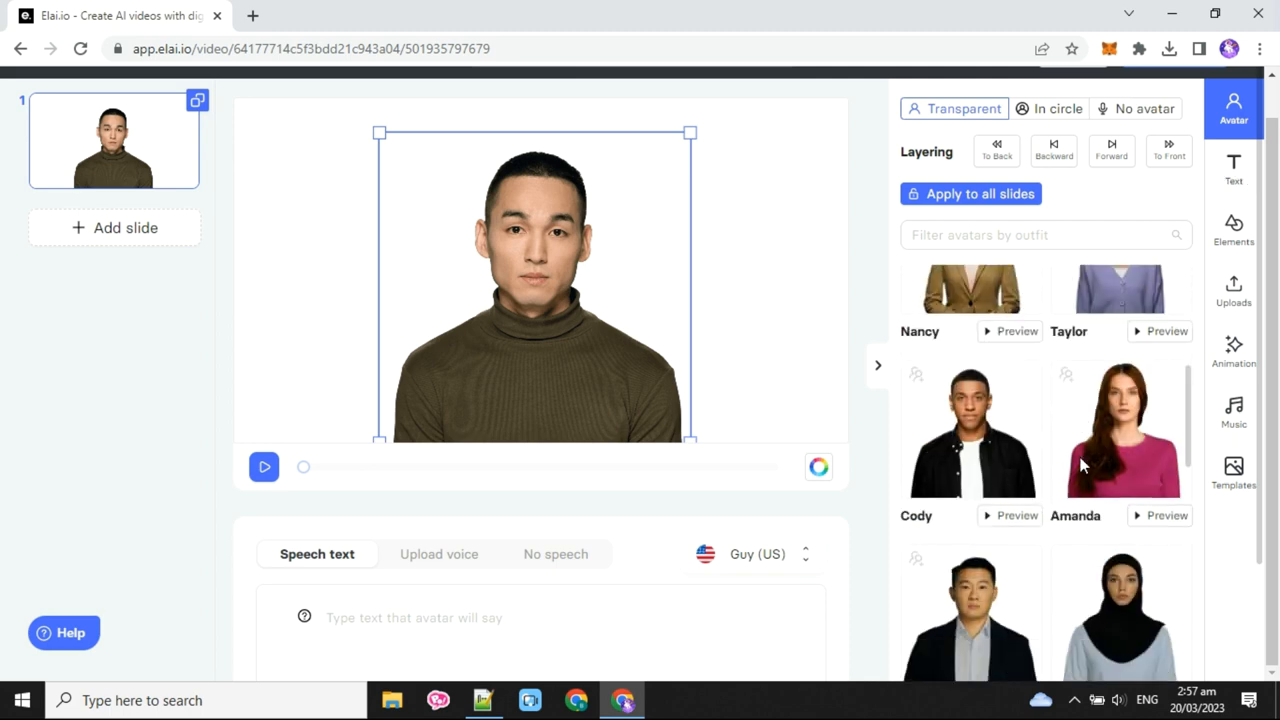
scroll(down, 3)
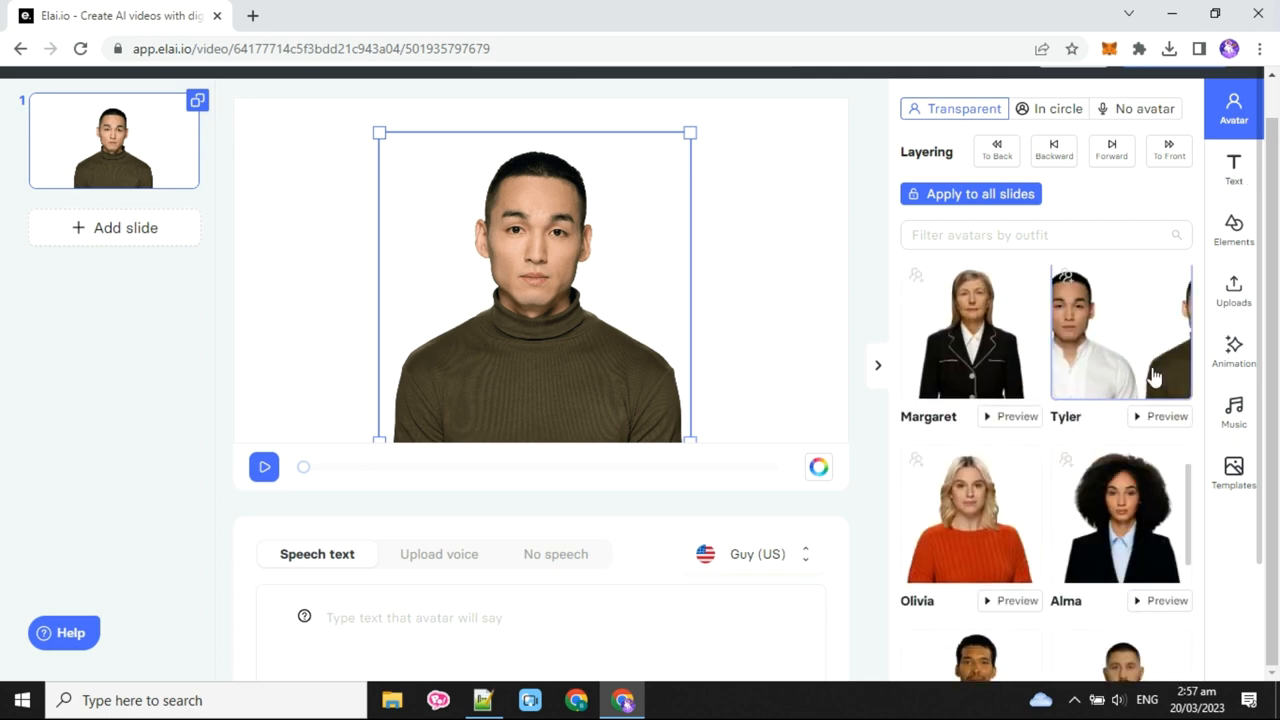
click(1120, 330)
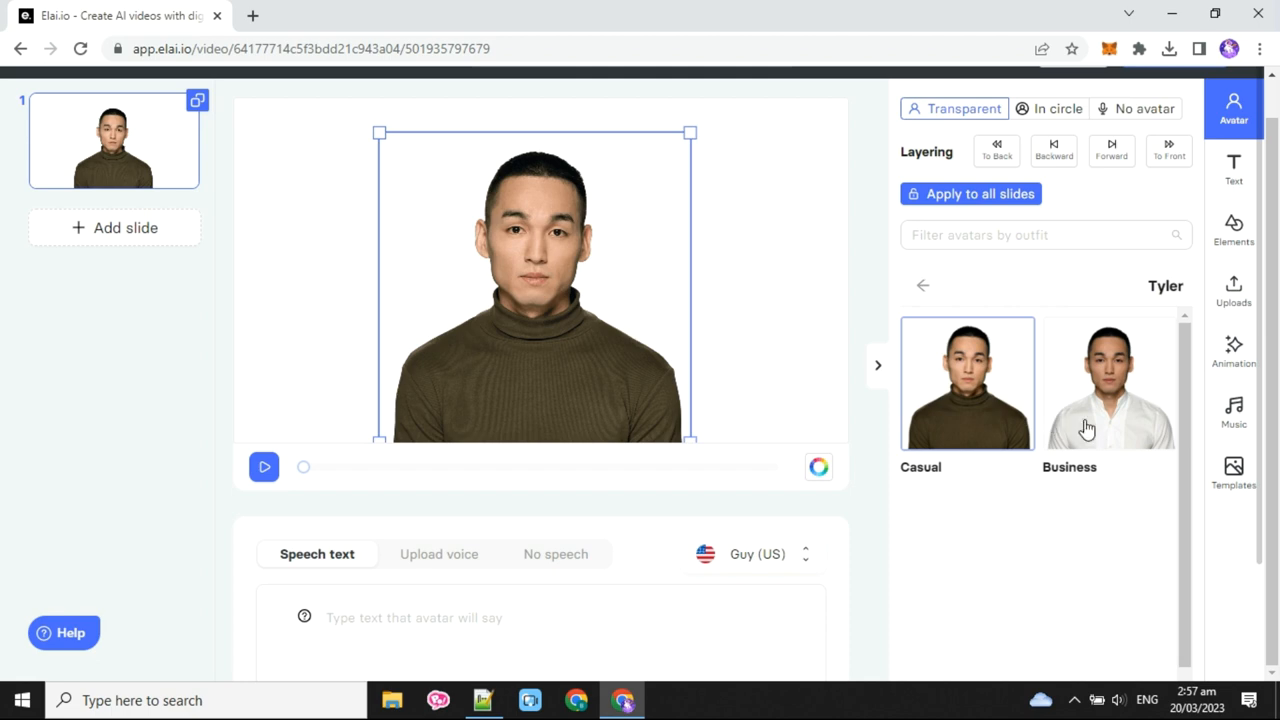
click(264, 468)
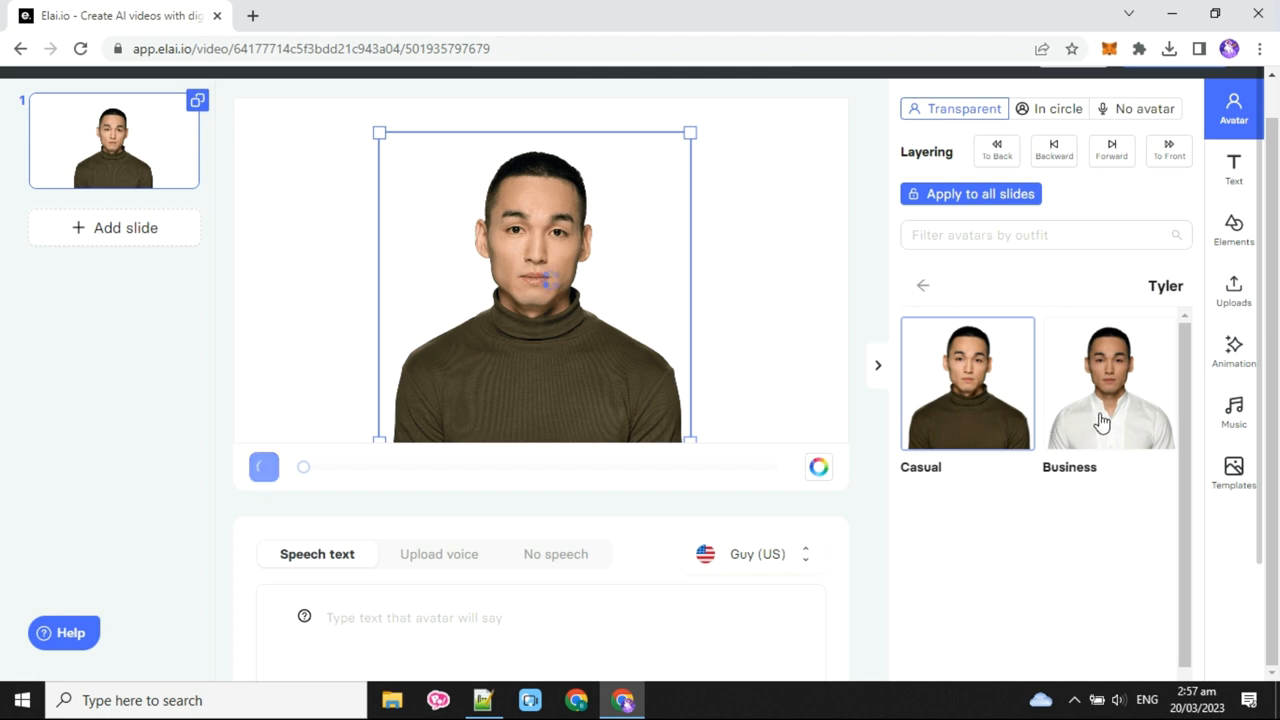
click(1108, 382)
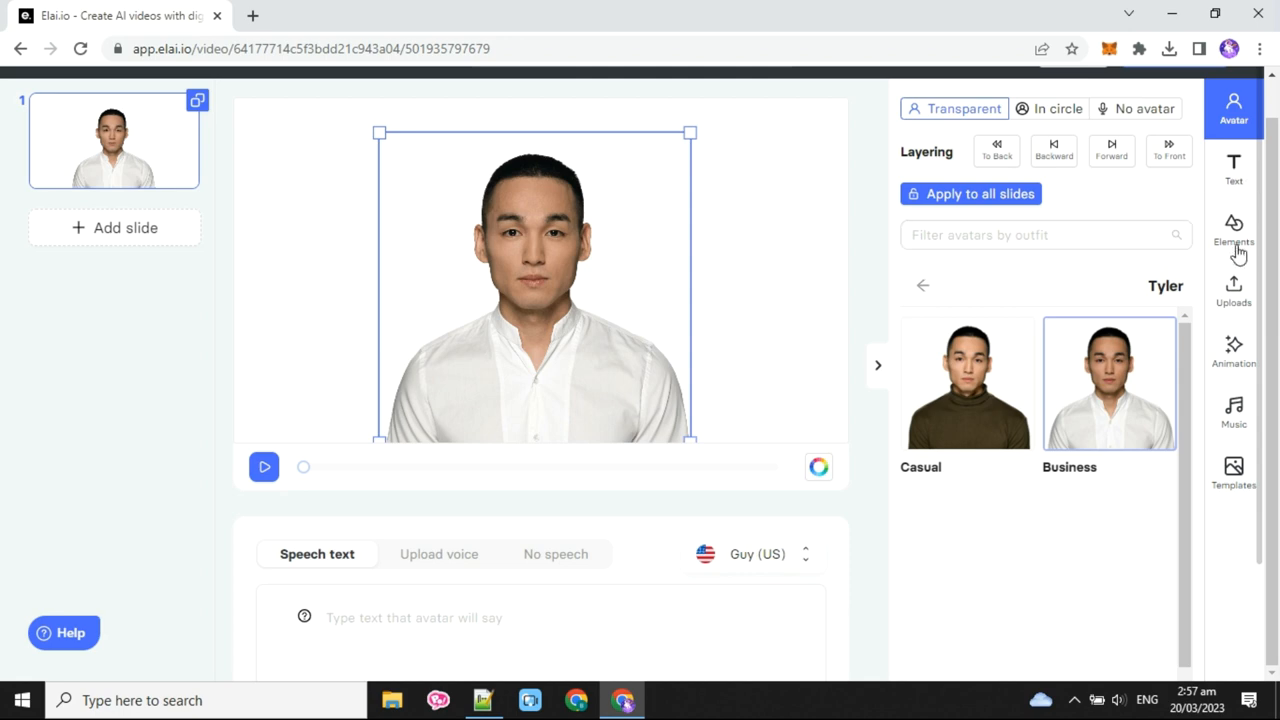
click(1232, 230)
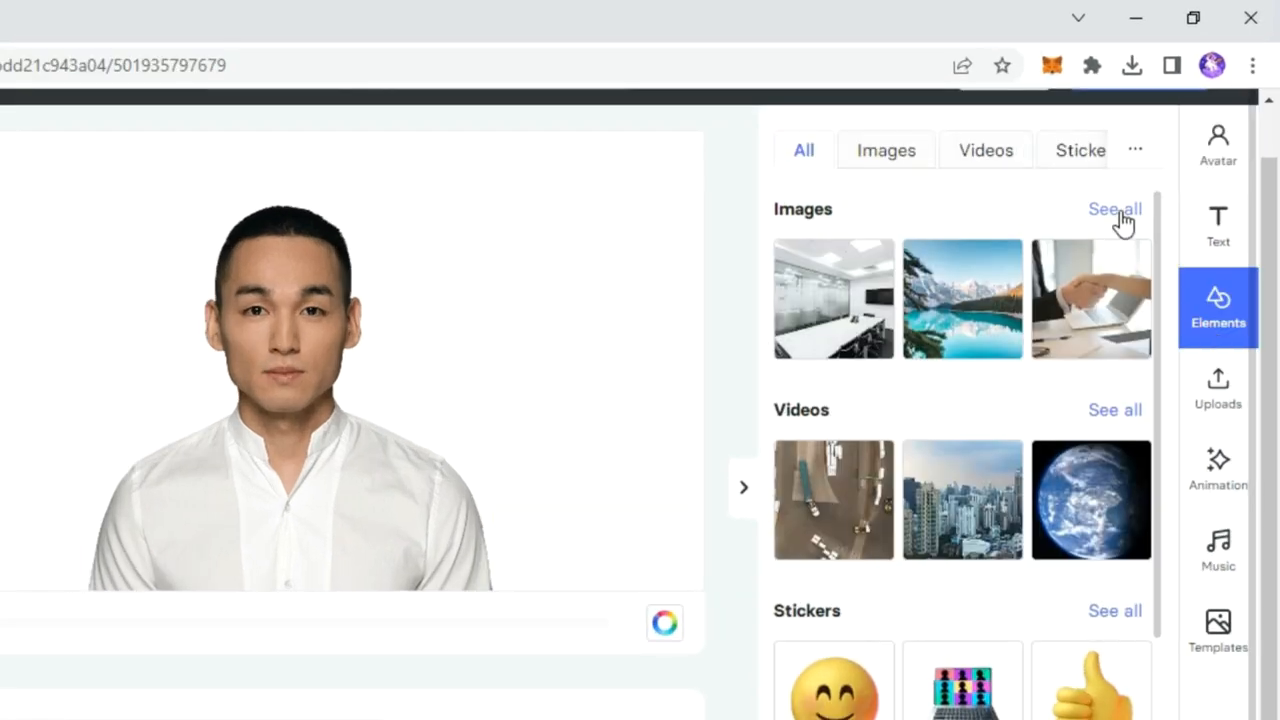
Step: Search the stock images first for 'office', then for 'empty studio'
click(886, 150)
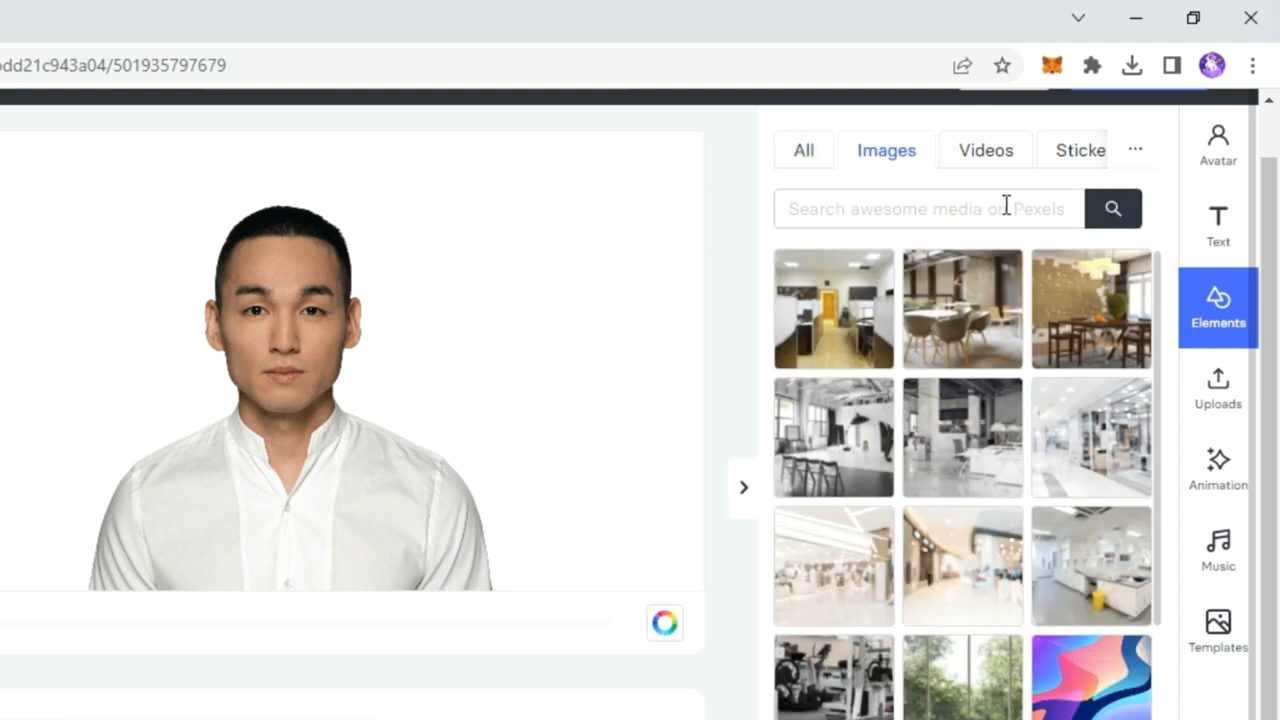
click(924, 208)
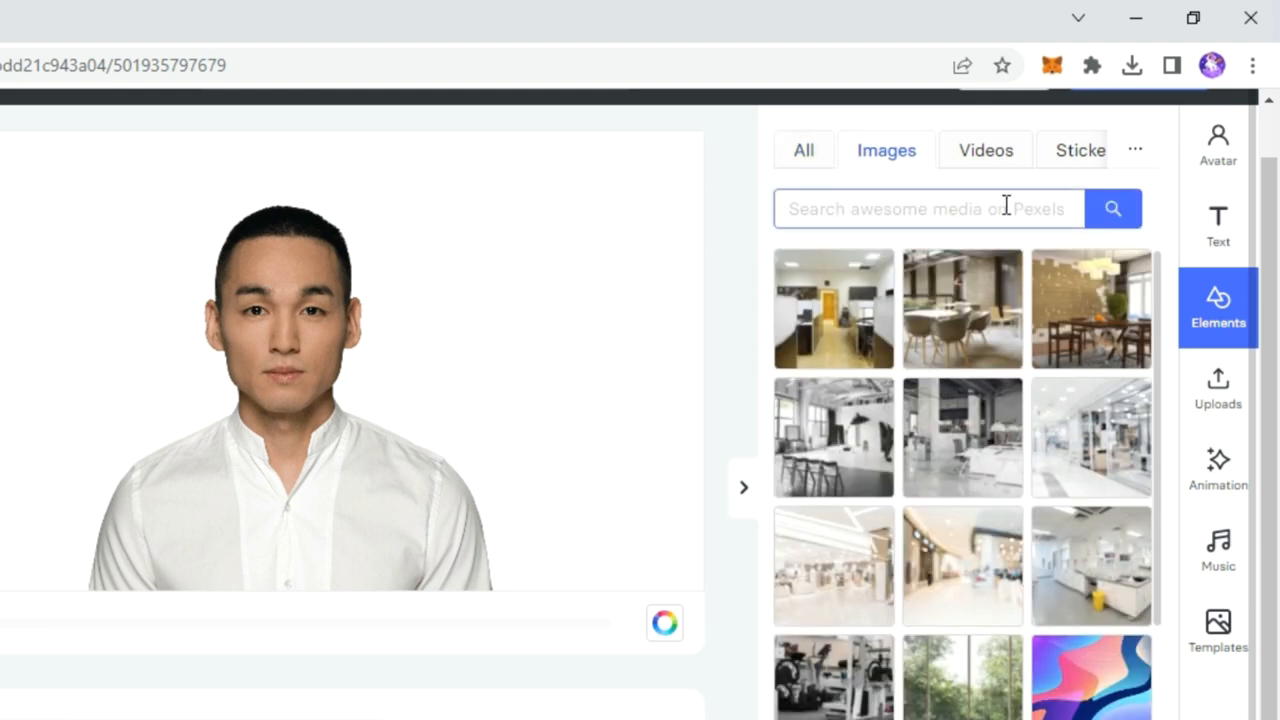
text(office)
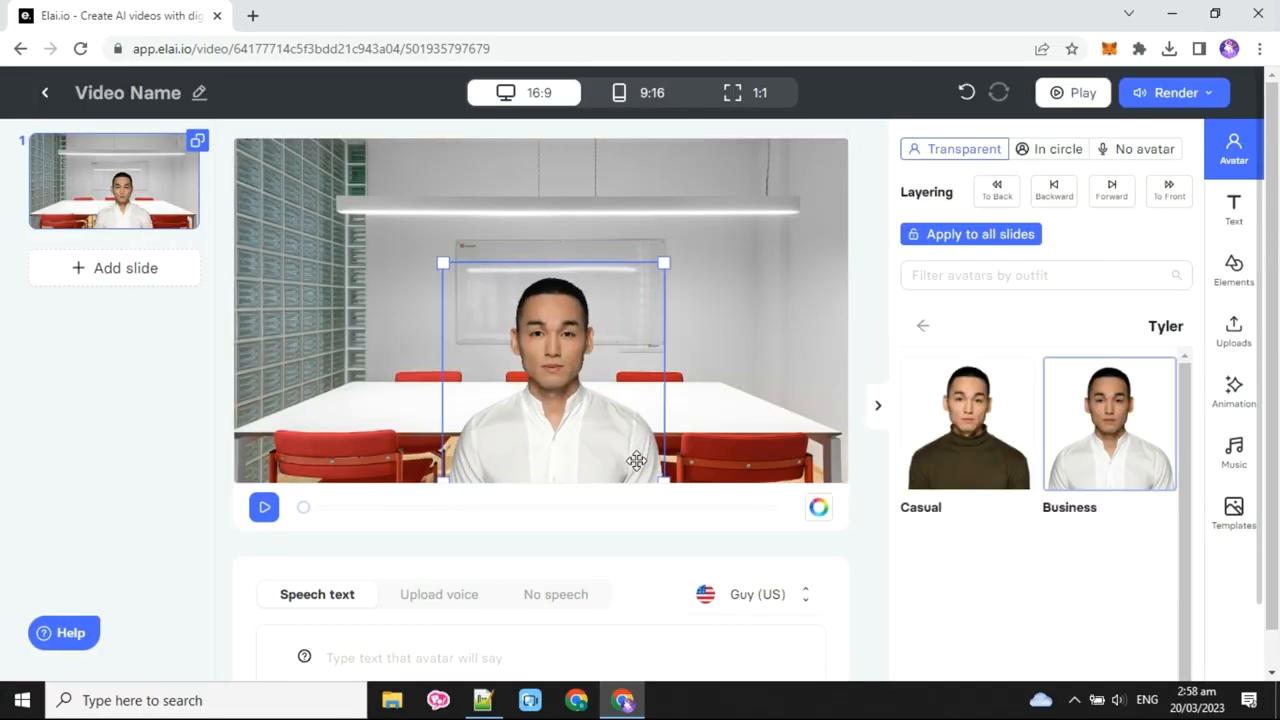
click(1232, 270)
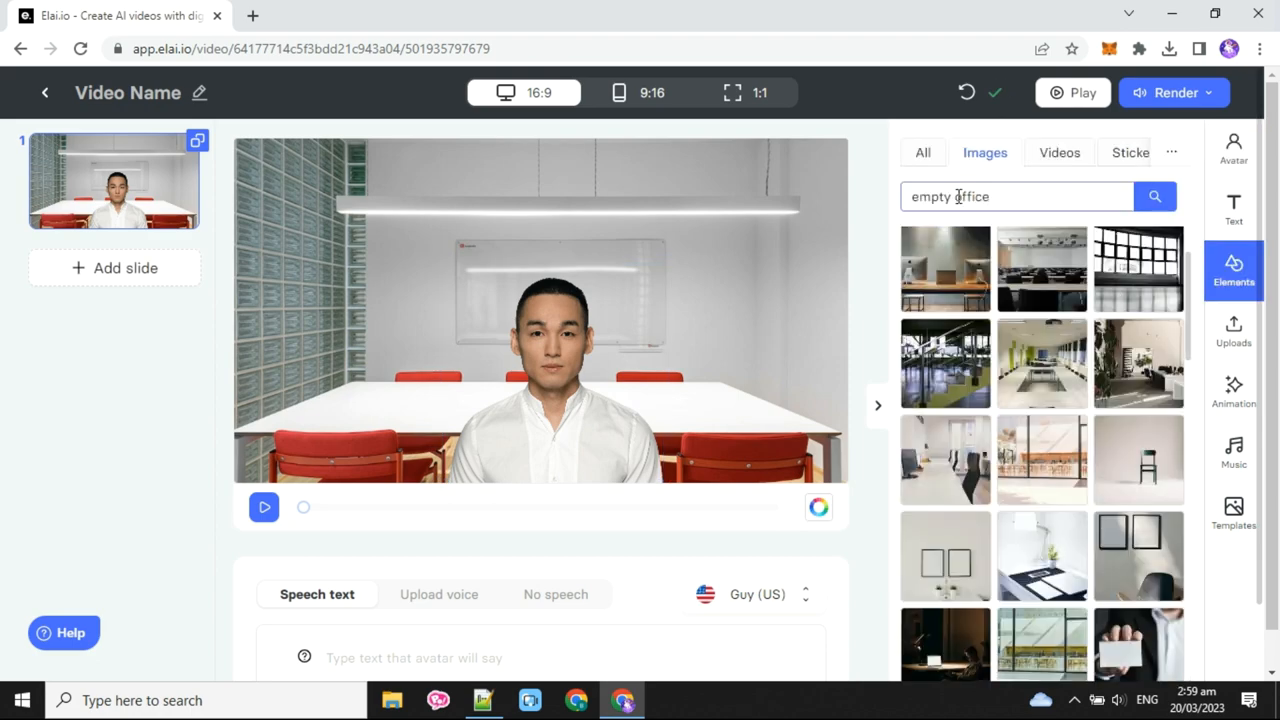
text(empty studio)
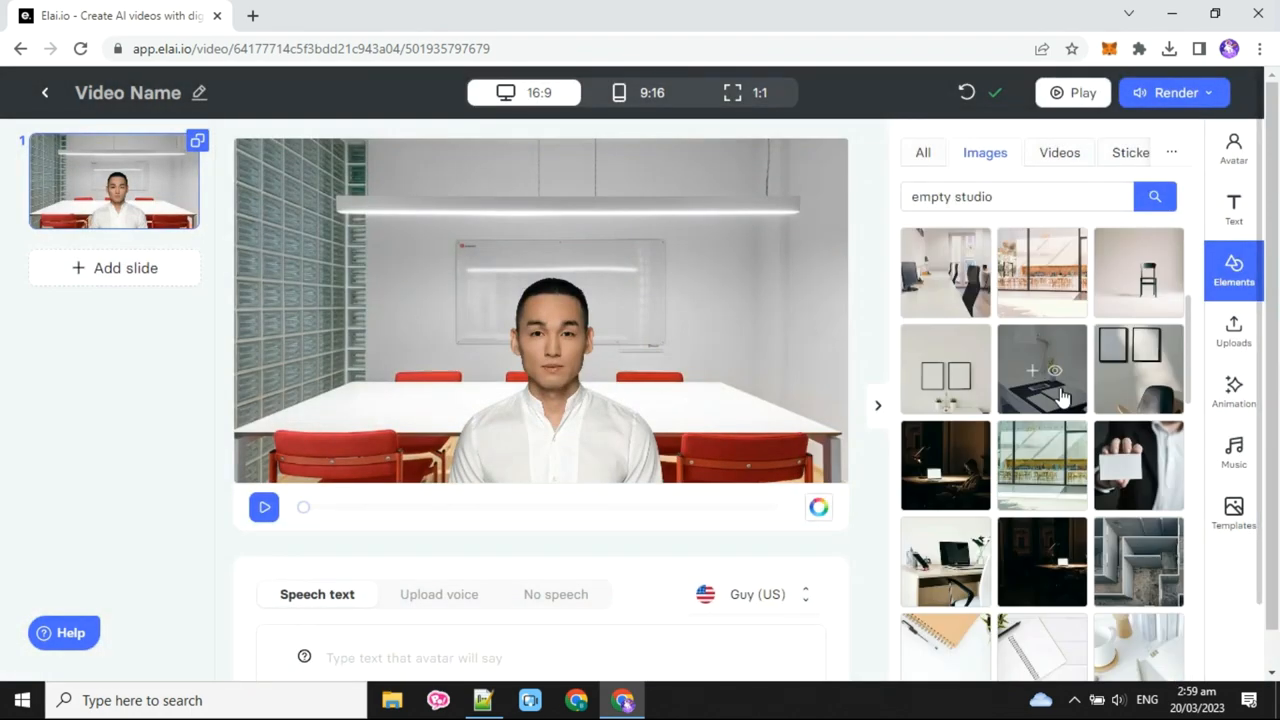
Step: Apply the empty studio photo with a wooden chair as the slide background behind Tyler
scroll(down, 3)
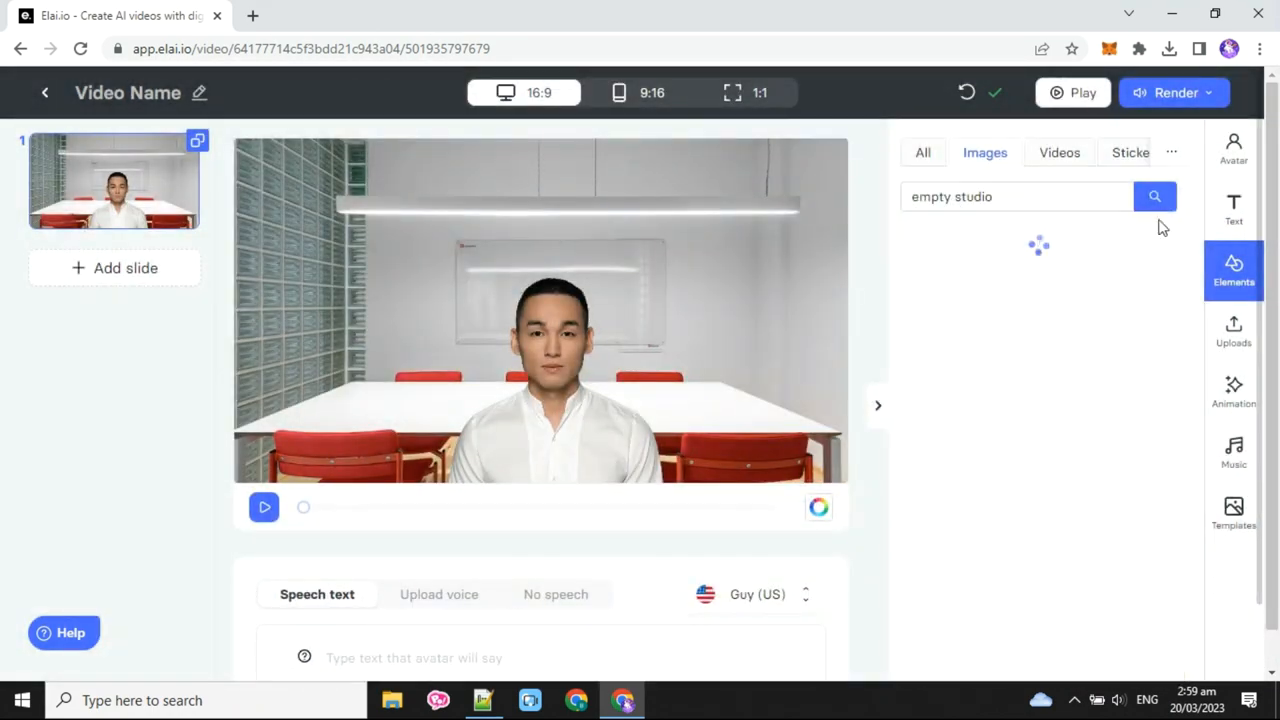
click(1156, 196)
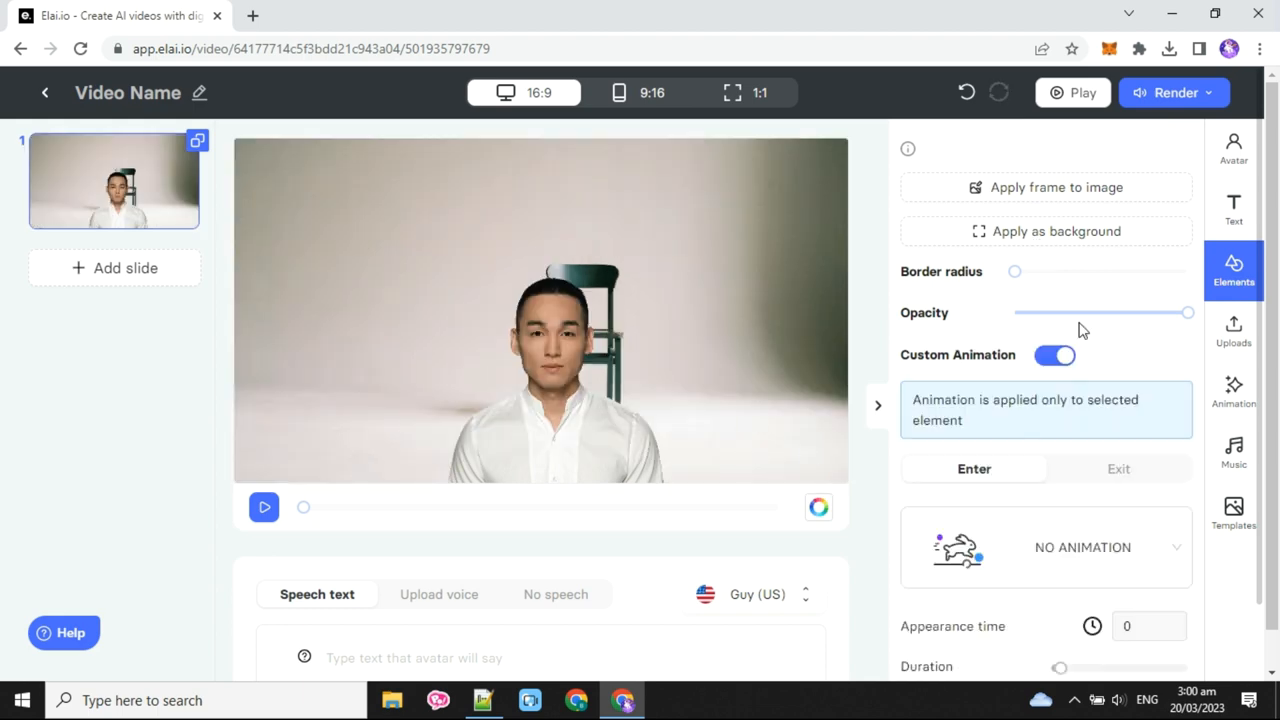
click(1232, 148)
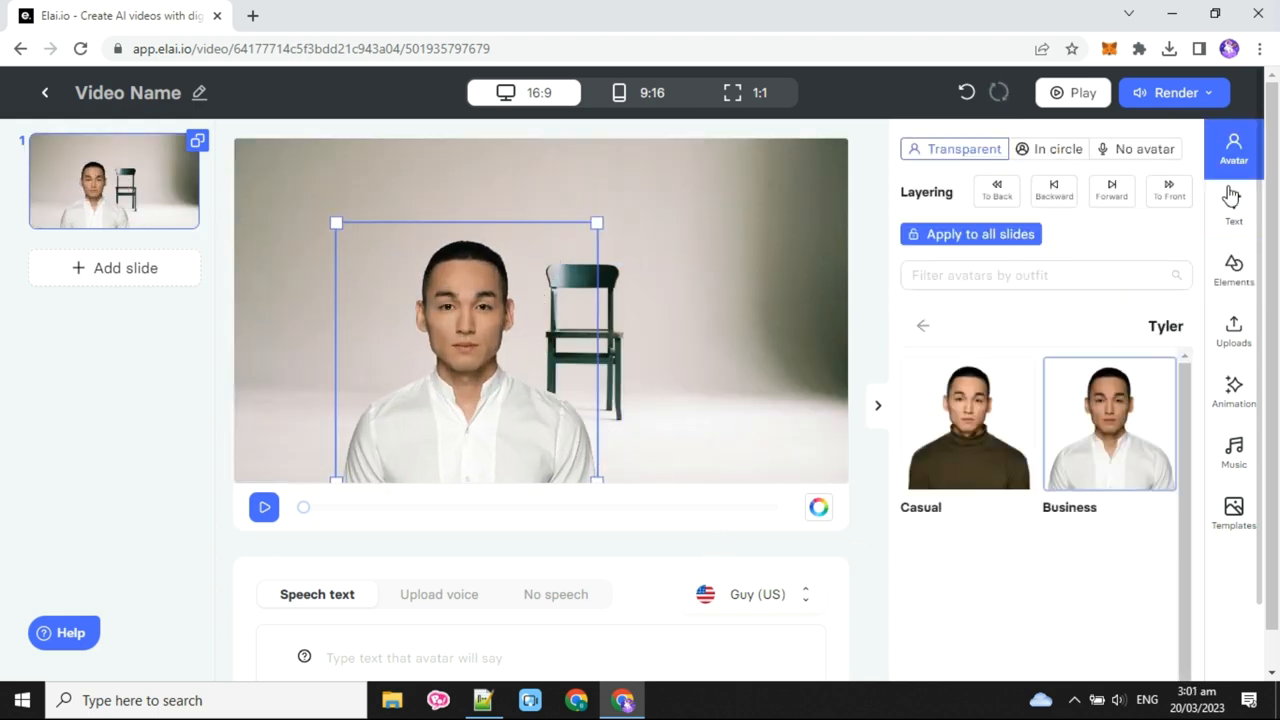
Step: Keep Tyler's Business look and search Google for 'chat gpt' in a new tab
scroll(down, 3)
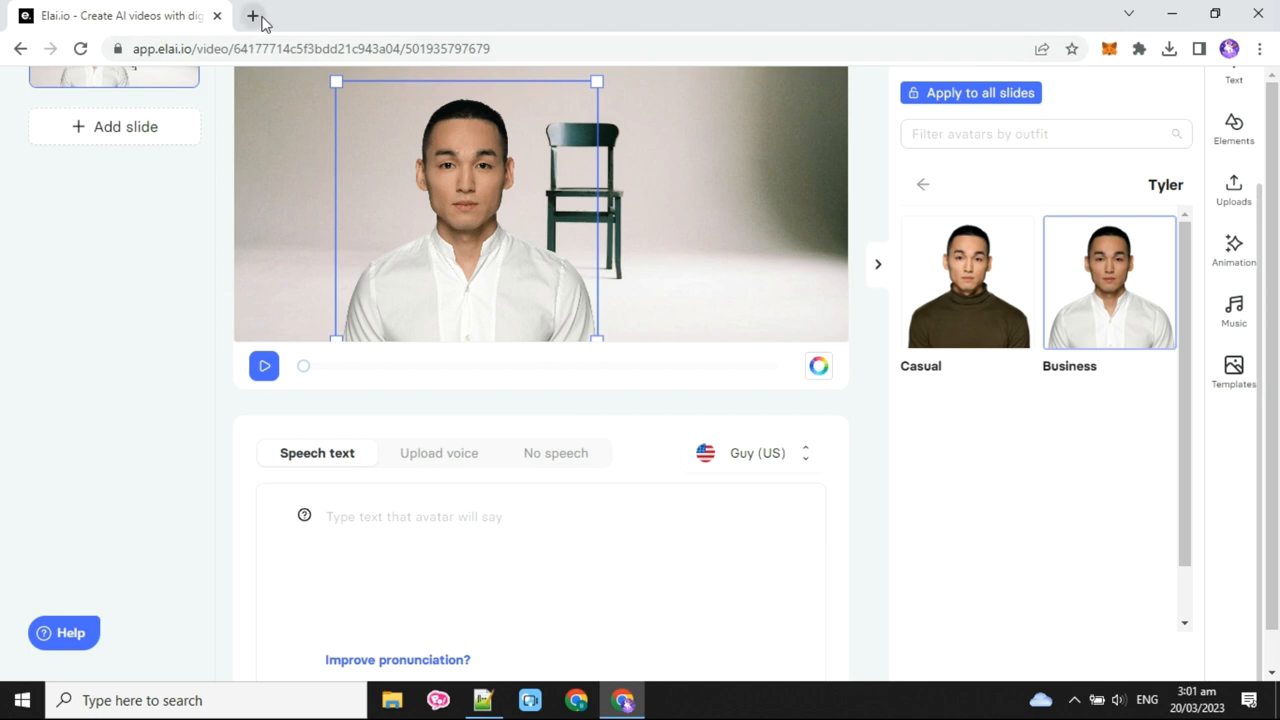
mouse_move(252, 16)
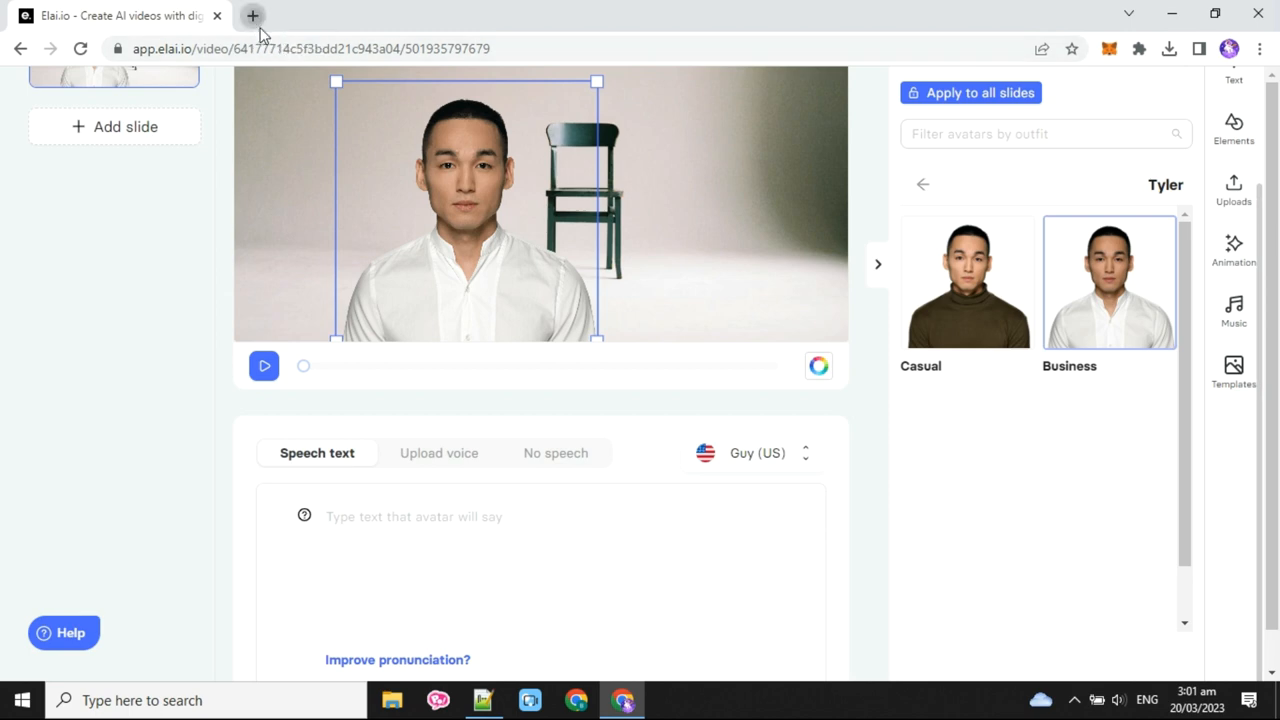
text(chat gpt)
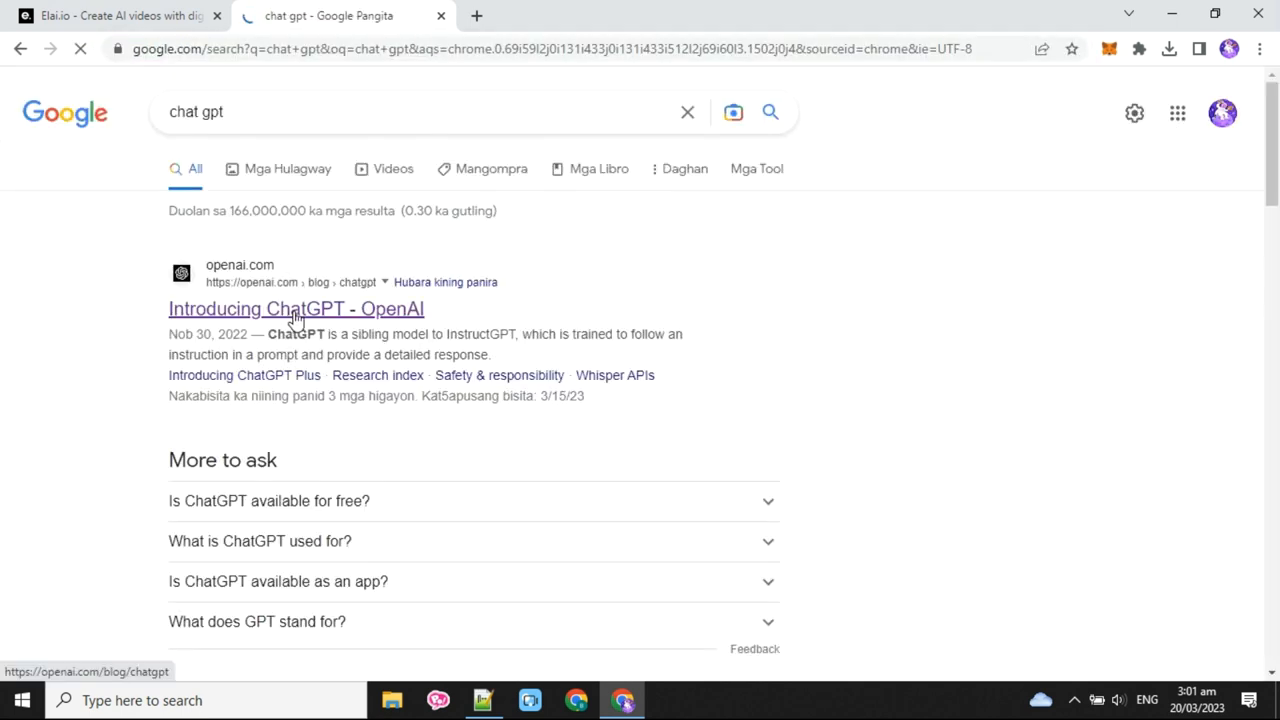
Step: Open the 'Introducing ChatGPT - OpenAI' result and reach the ChatGPT chat page
click(296, 308)
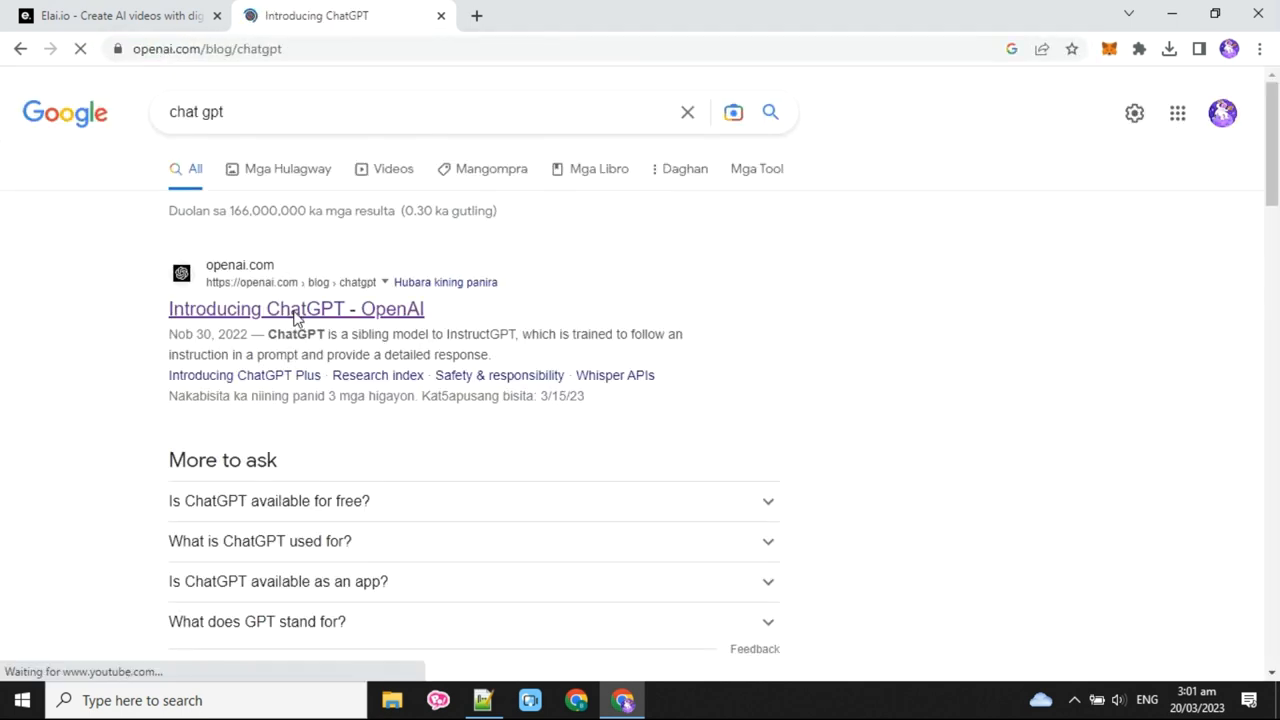
click(296, 308)
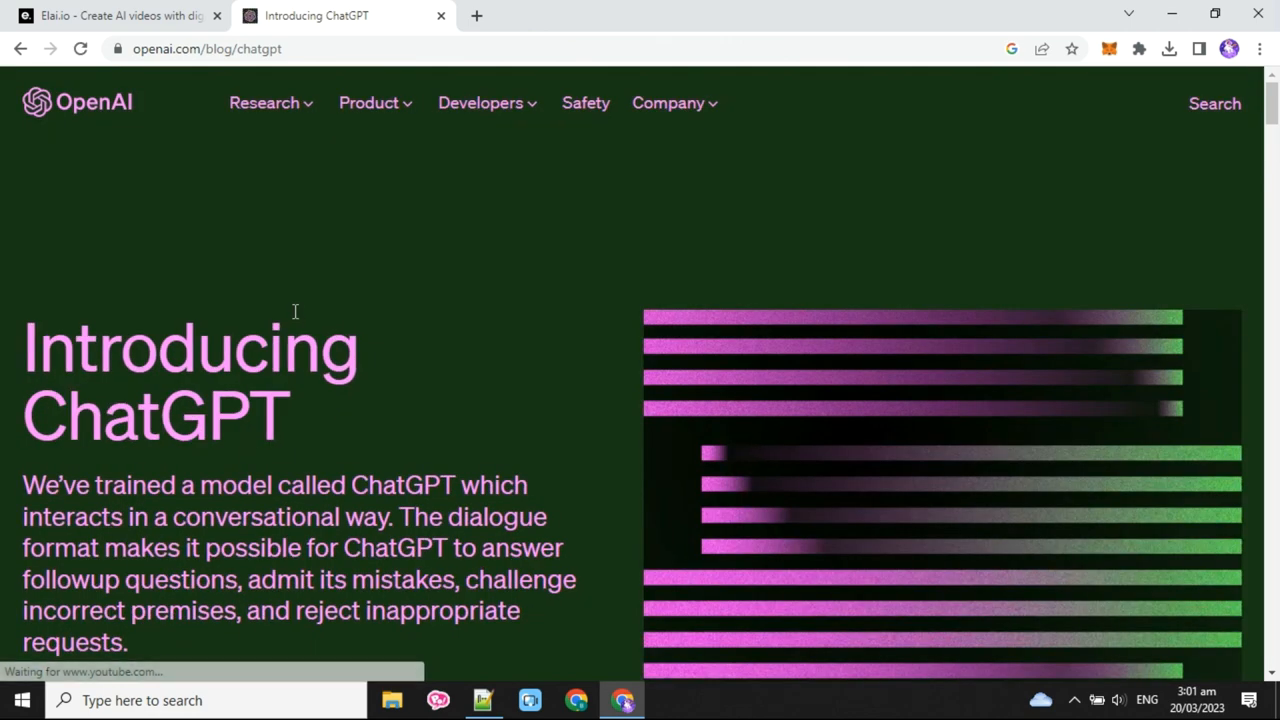
scroll(down, 3)
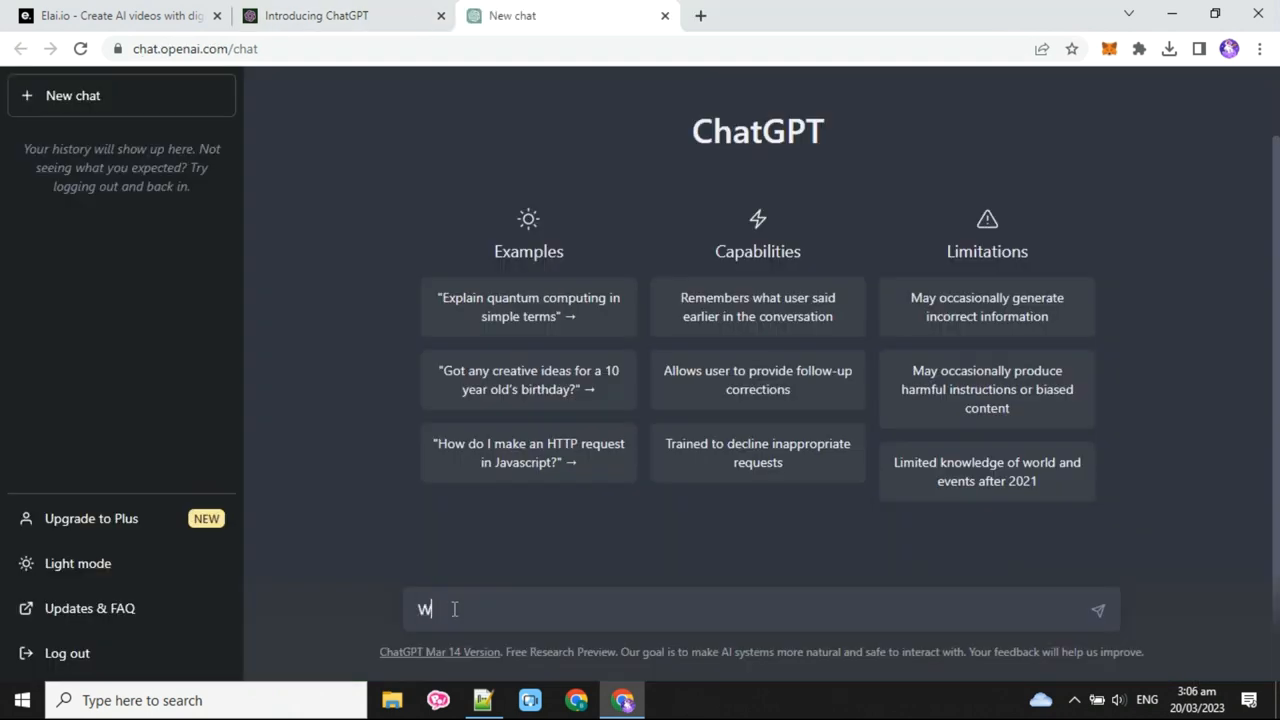
Step: Ask ChatGPT how ChatGPT works, have it 'Make it shorter', and select the short reply as the script
text(rite a top)
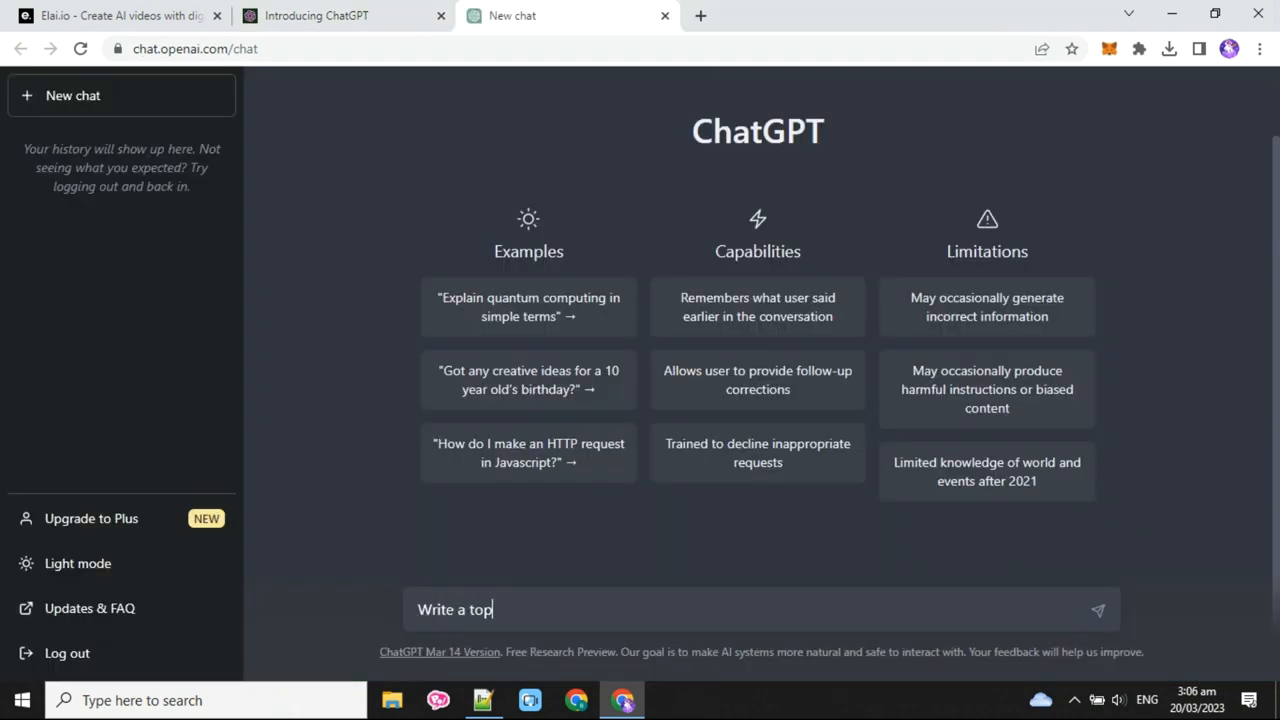
text(ic about)
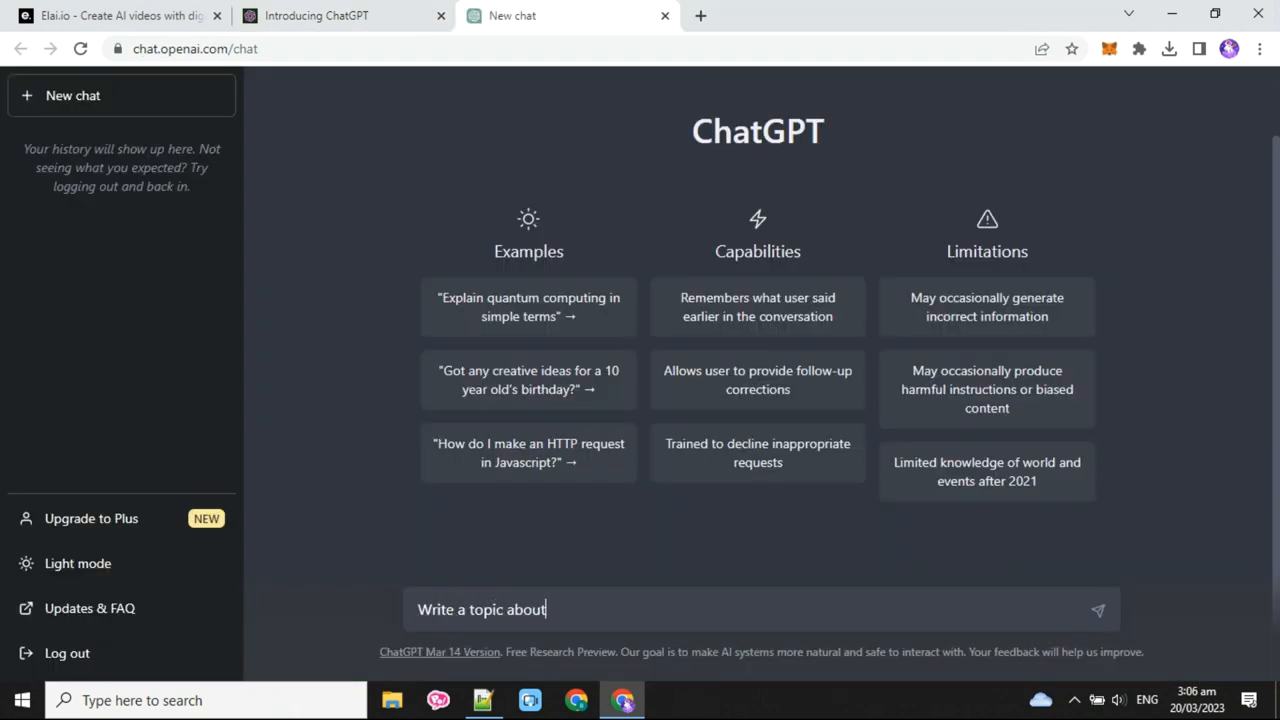
text(ho)
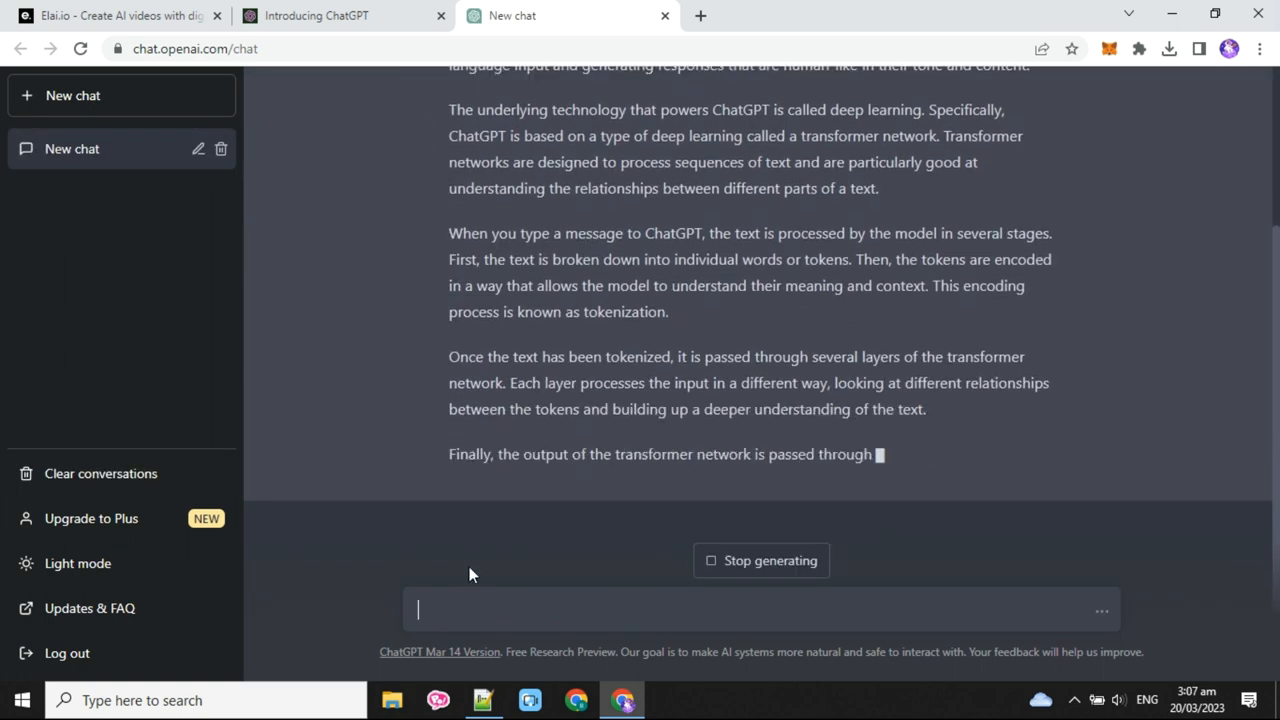
text(Make it)
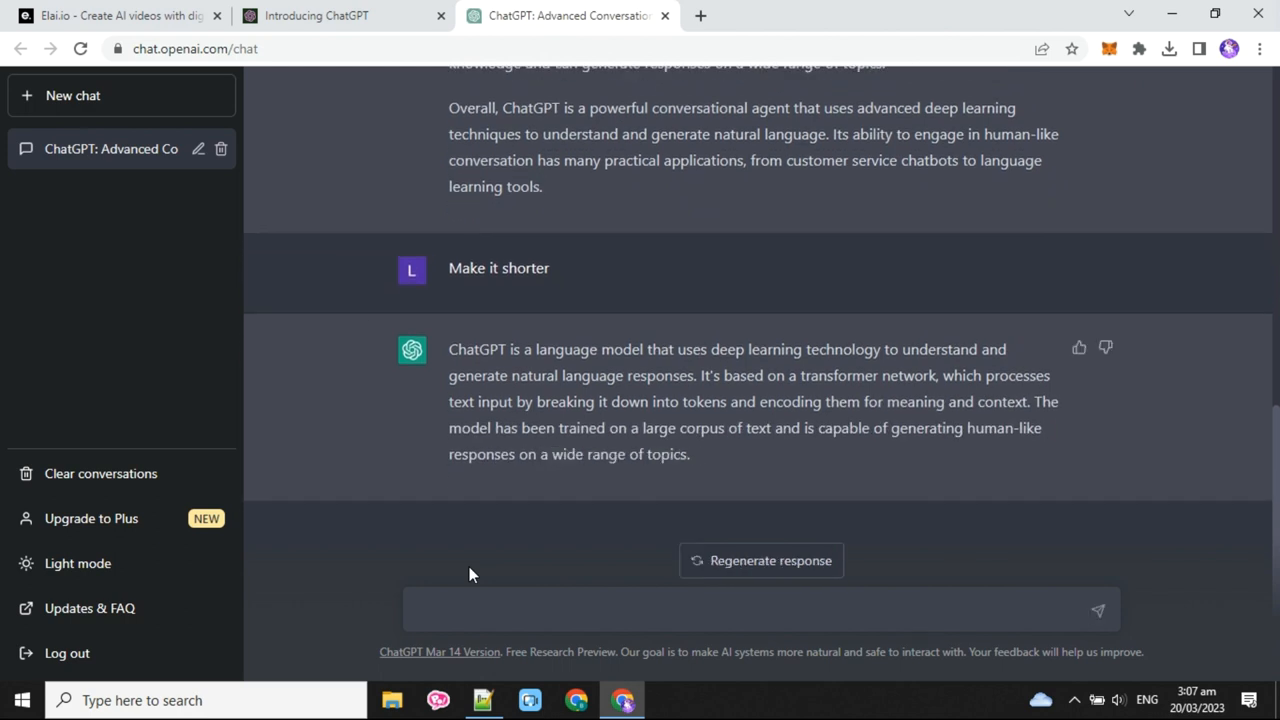
drag(448, 348, 690, 454)
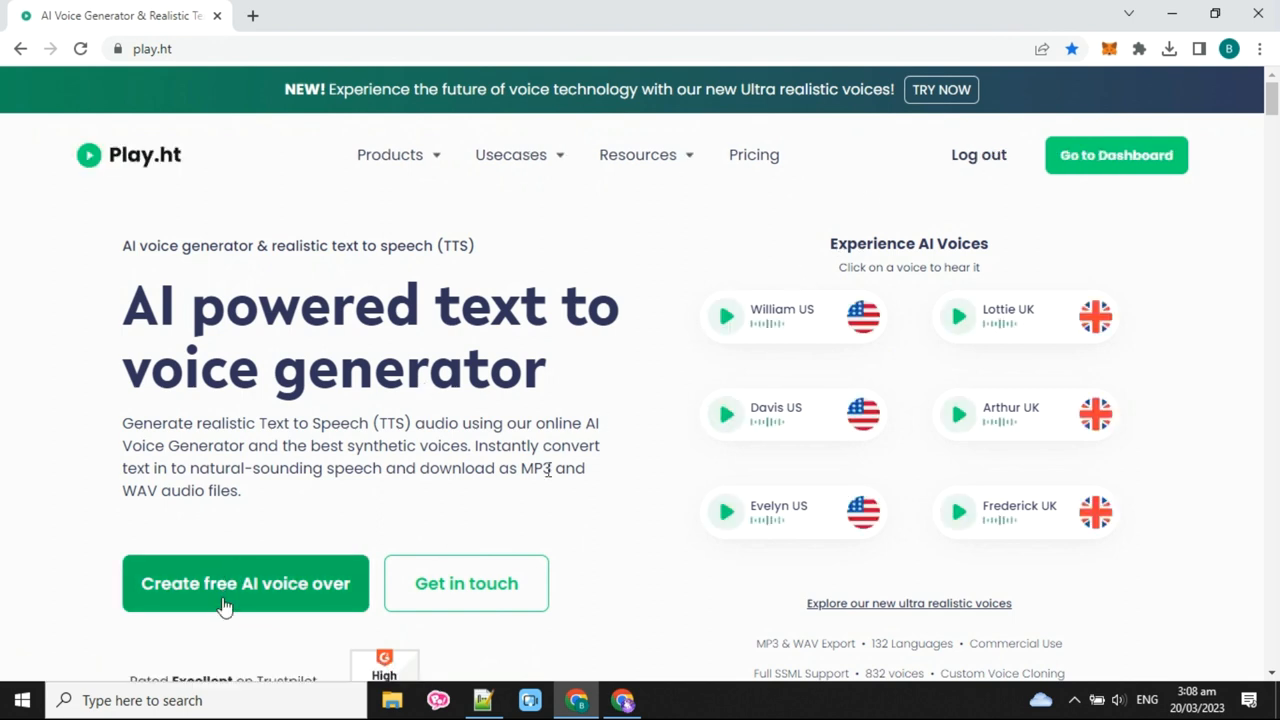
Step: Start a free AI voice over on play.ht and reach the Files dashboard of Ultra realistic Voices projects
click(244, 584)
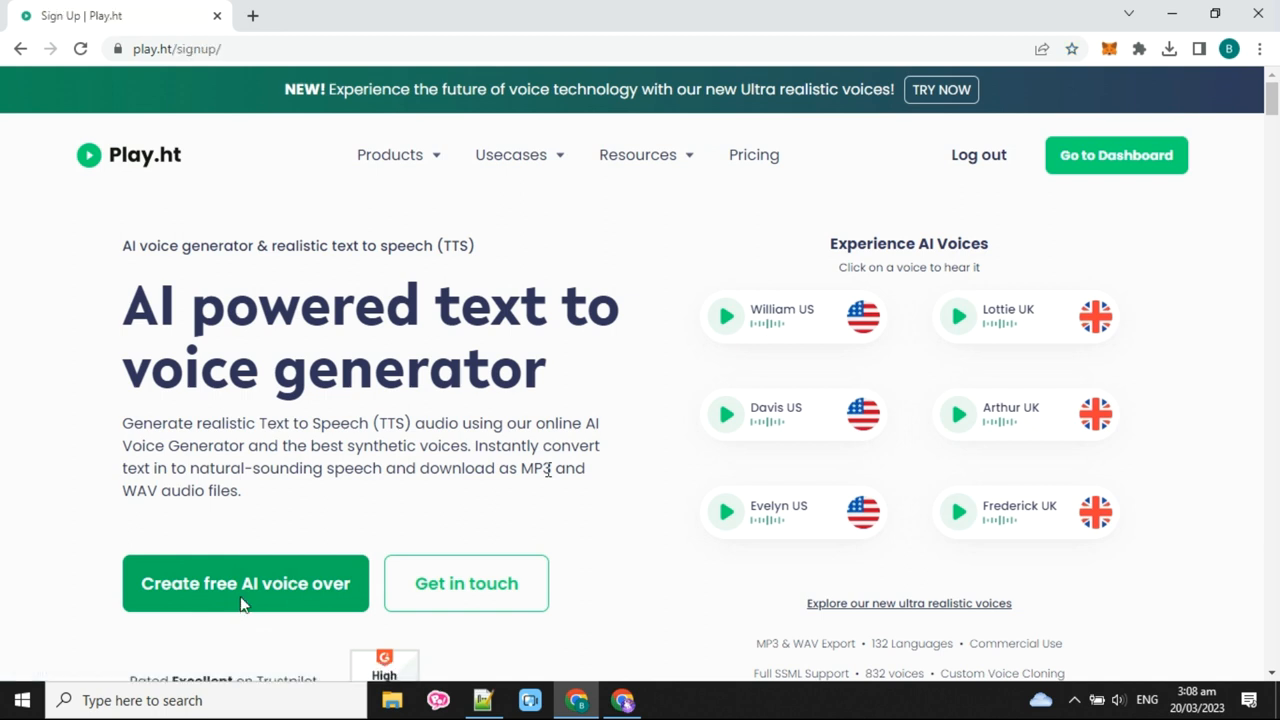
click(244, 584)
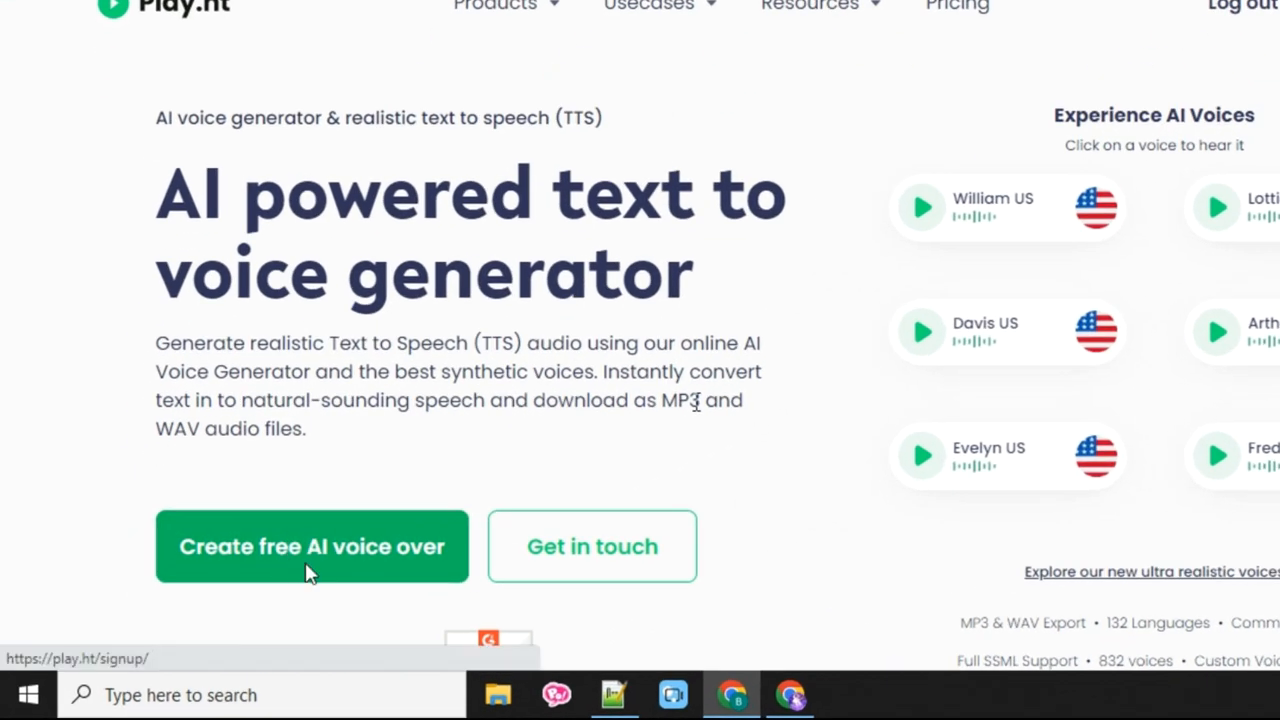
click(312, 546)
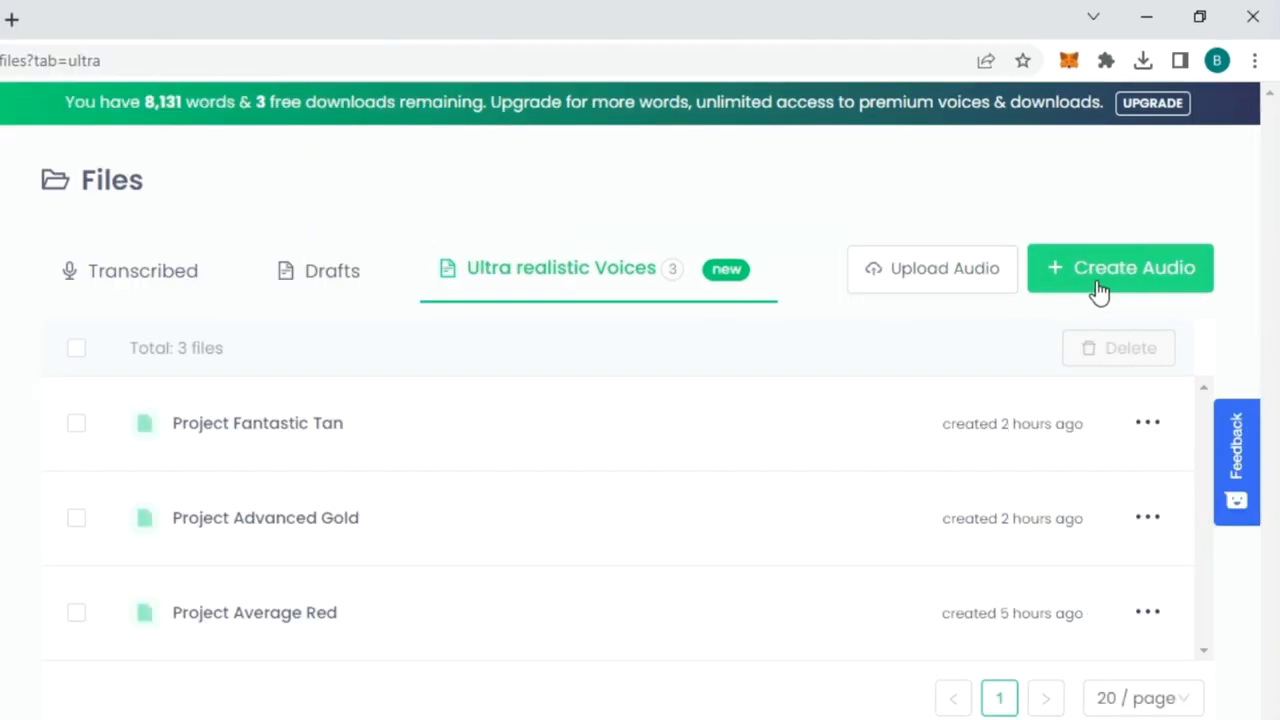
Step: Create a new audio project and choose its experience, opening the empty Studio editor voiced by Larry
click(1120, 268)
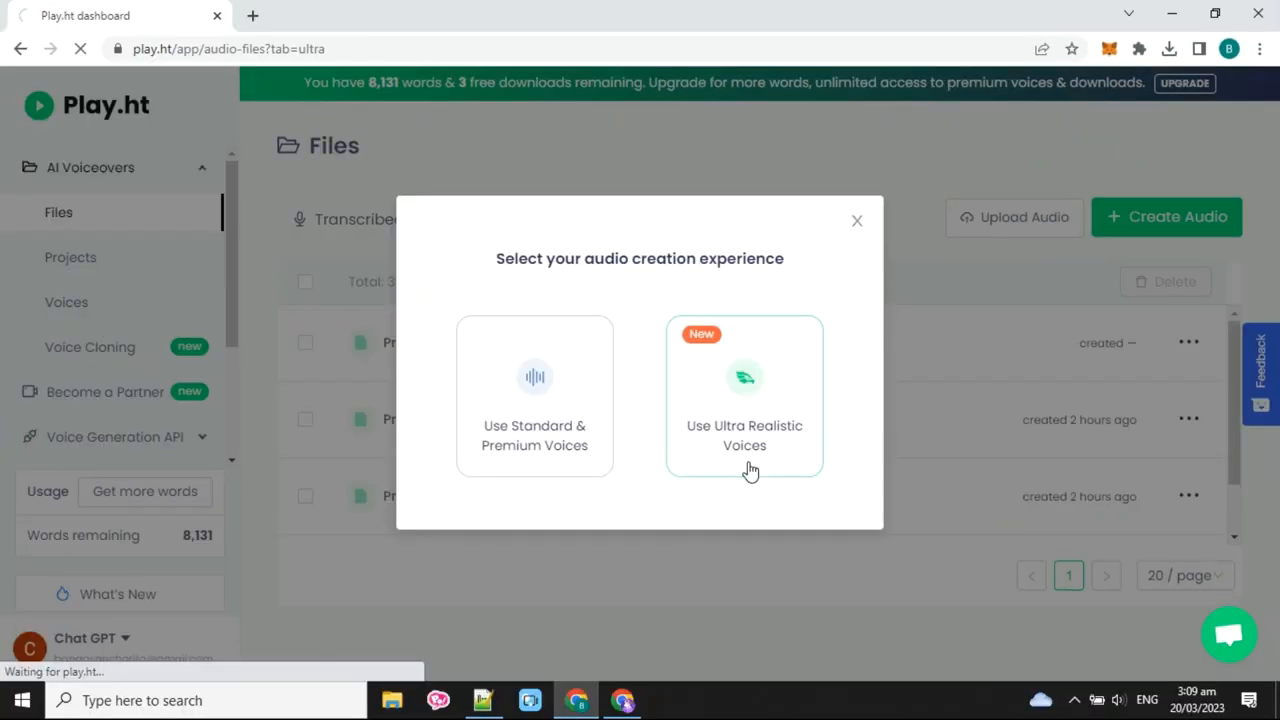
click(744, 396)
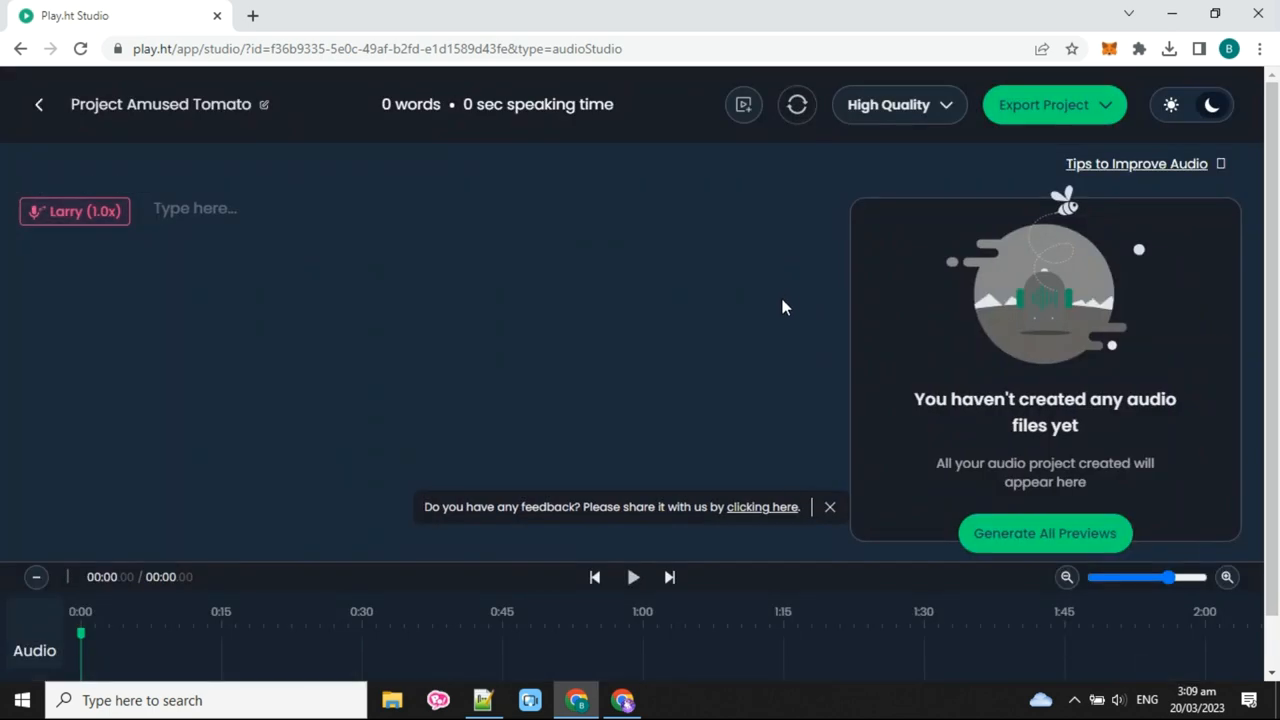
mouse_move(144, 196)
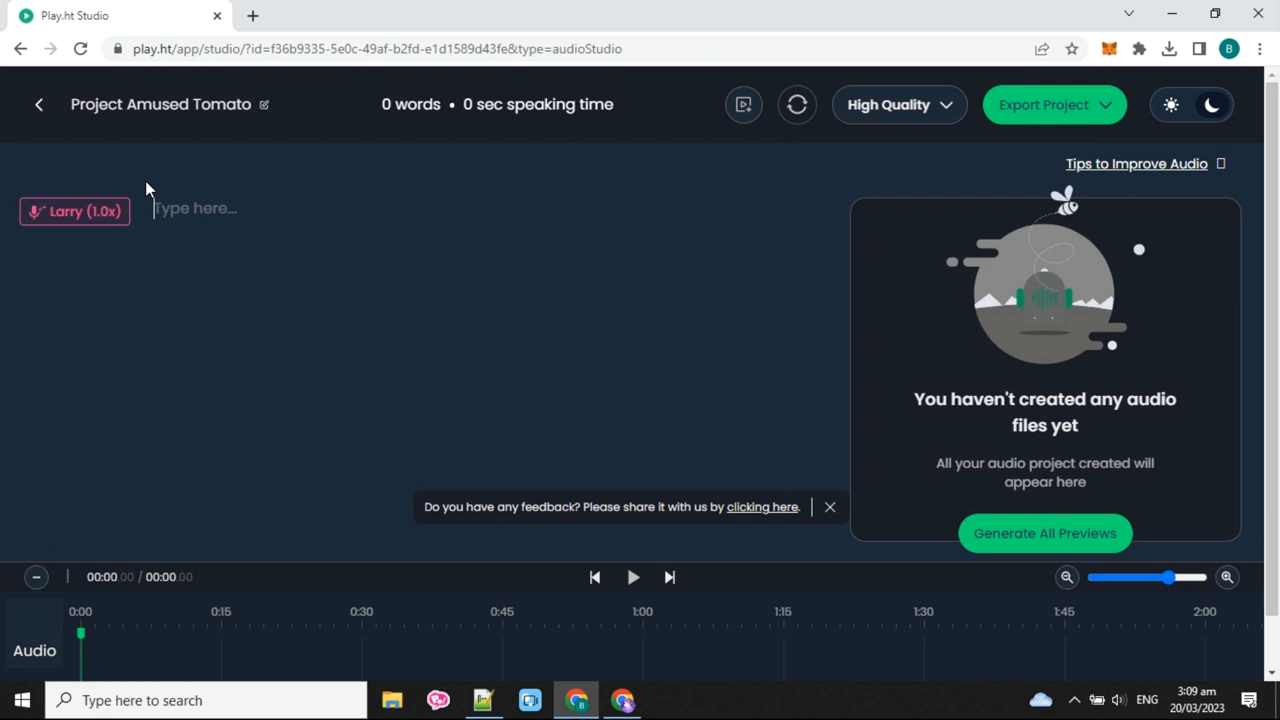
mouse_move(76, 212)
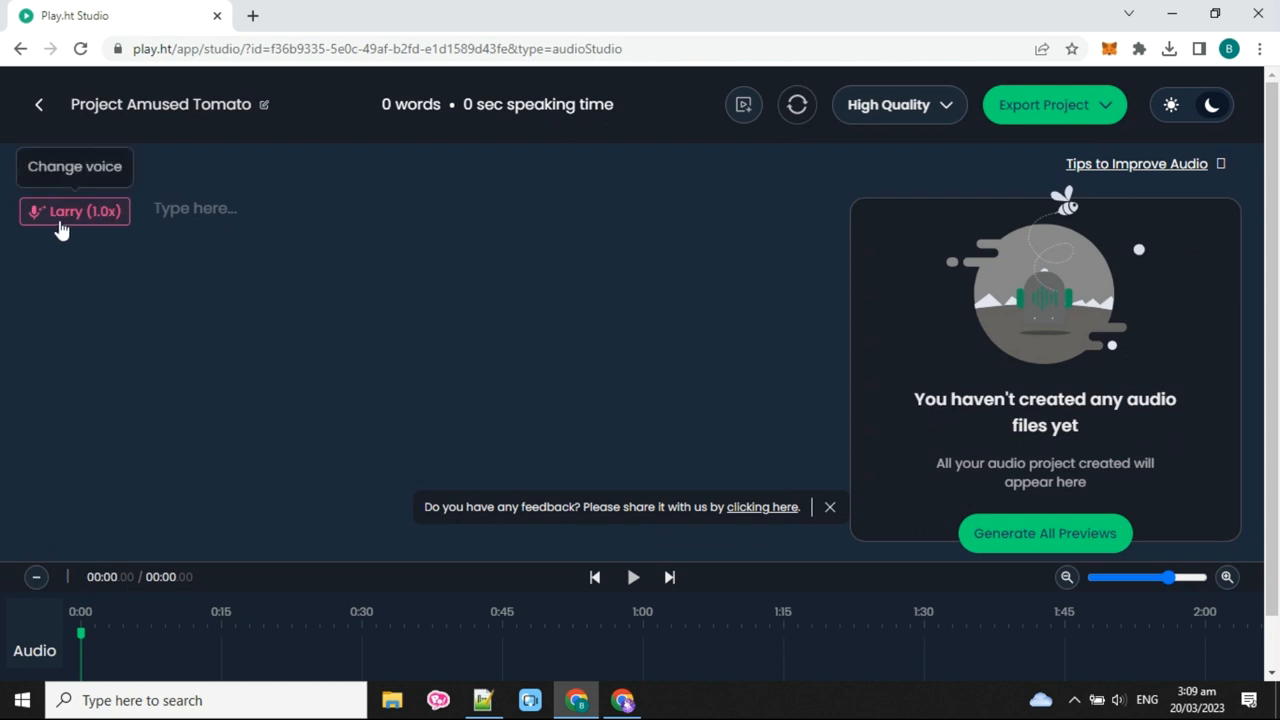
Step: Replace the Larry narrator with the American male William voice and return to the script editor
click(74, 212)
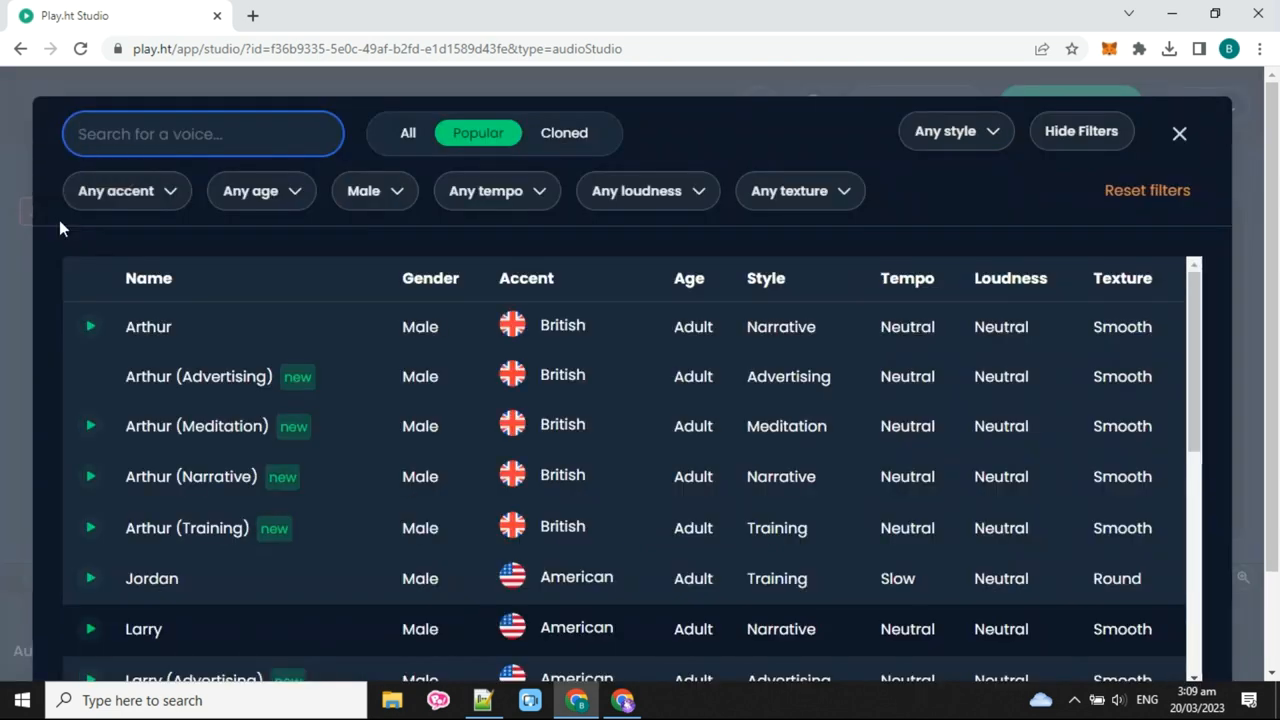
scroll(down, 3)
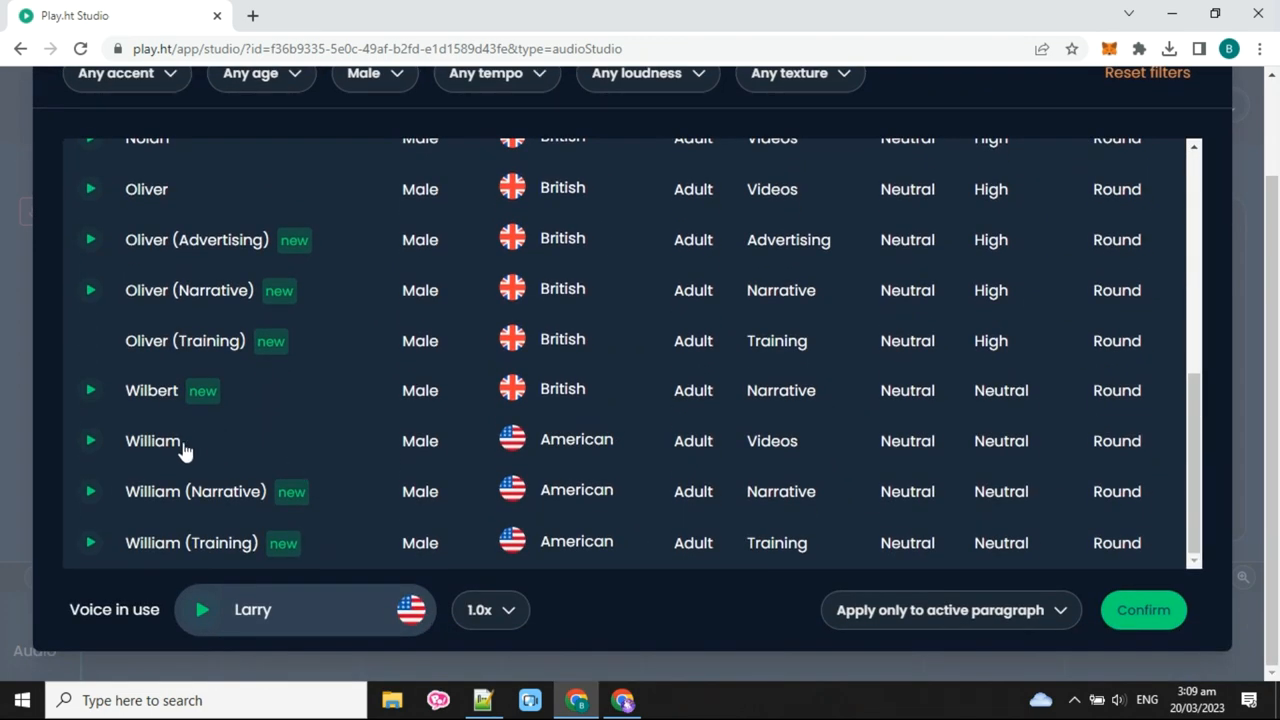
click(152, 440)
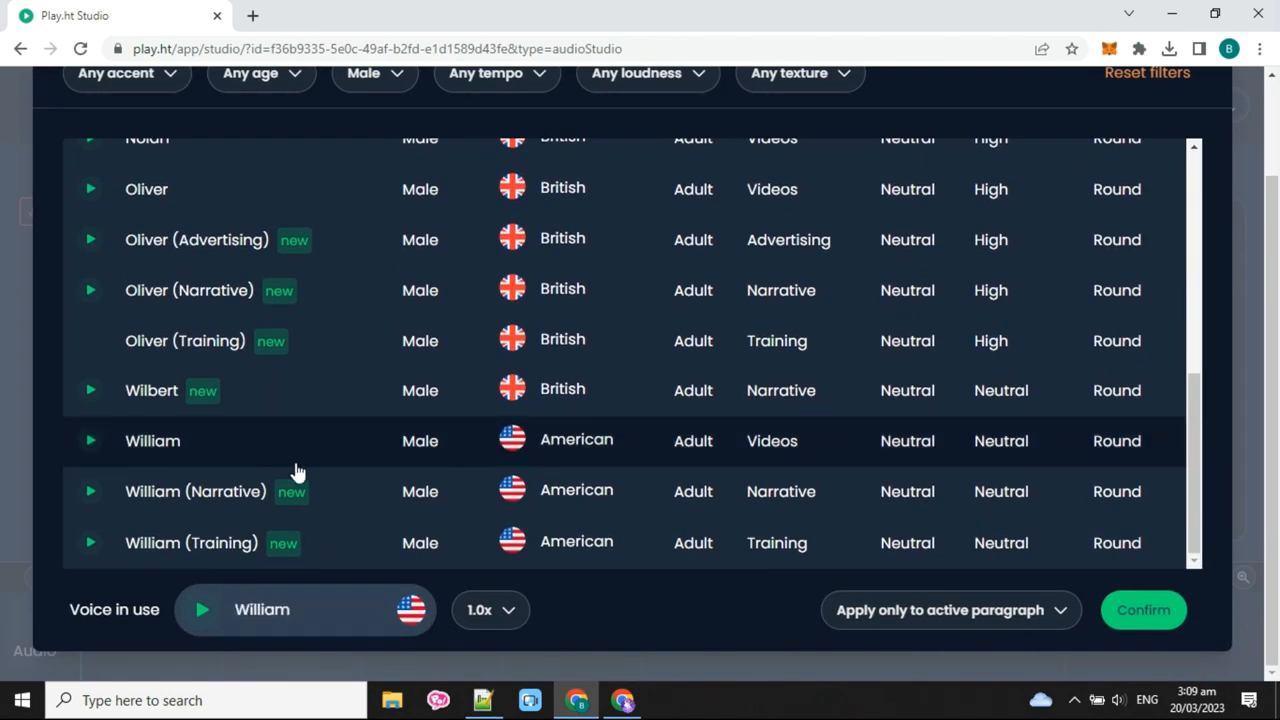
click(1144, 610)
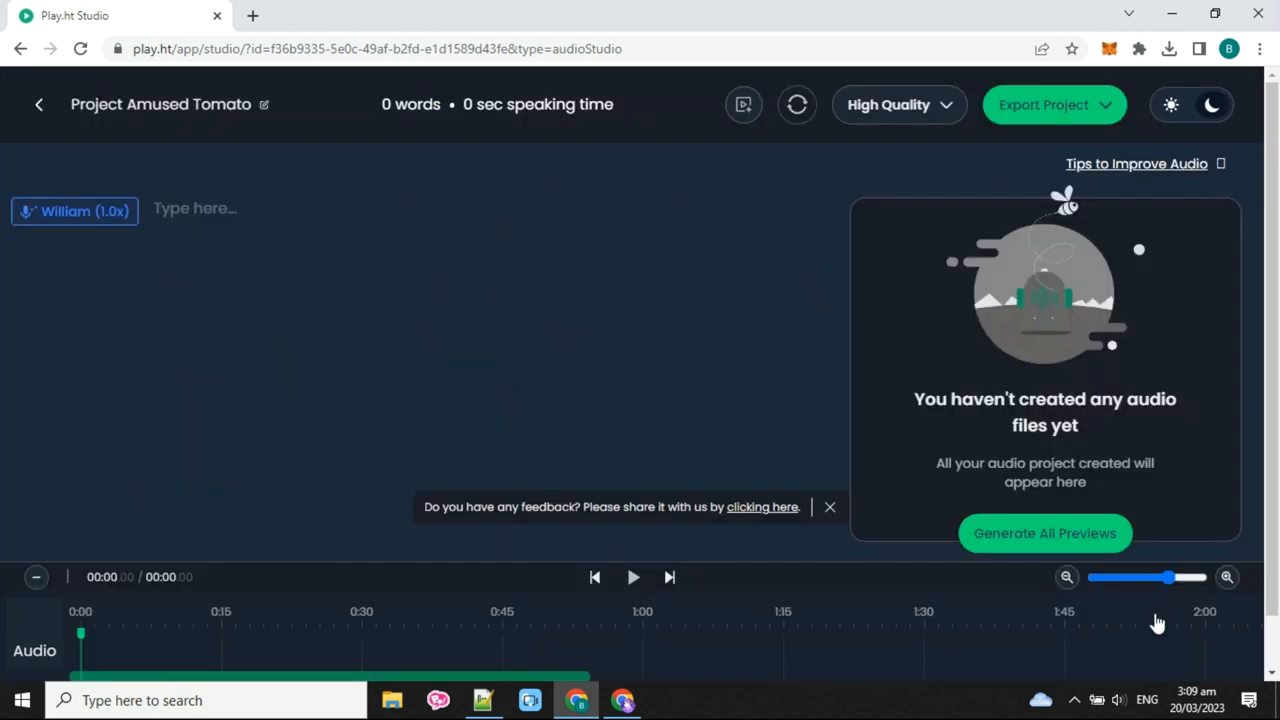
mouse_move(1092, 604)
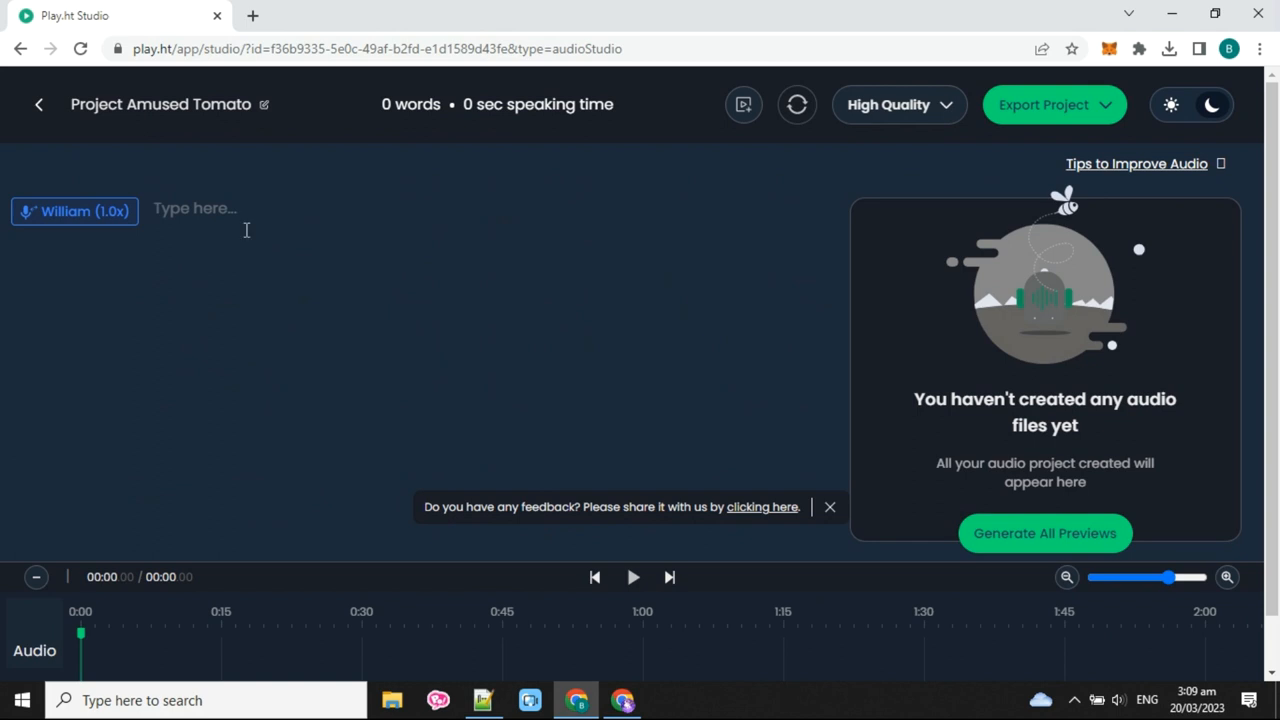
mouse_move(256, 234)
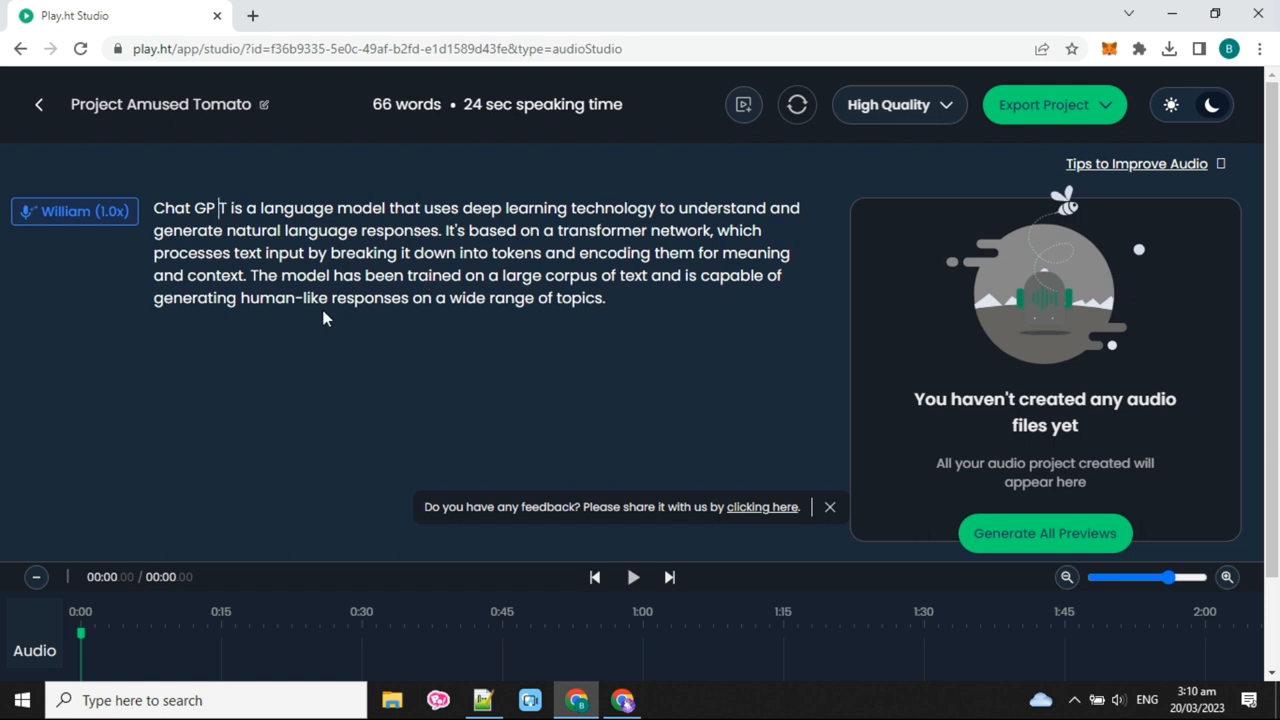
mouse_move(954, 540)
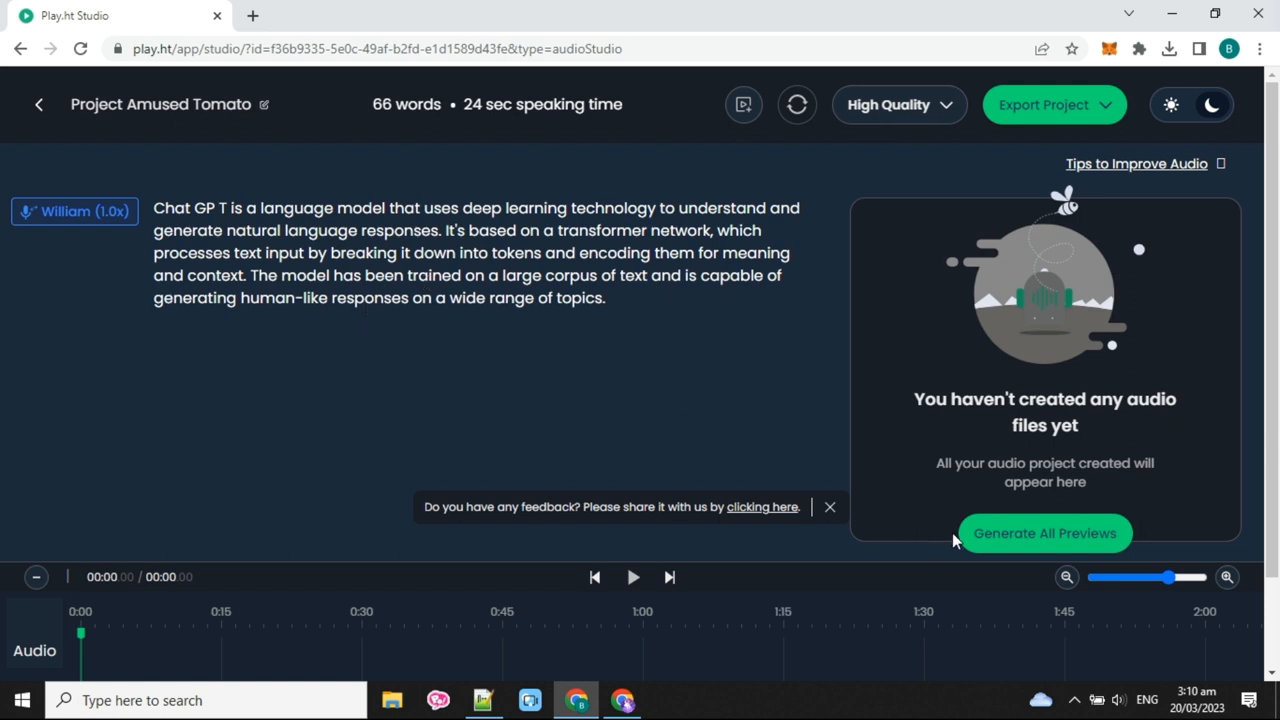
Step: Generate William audio previews for the pasted 66-word ChatGPT script
click(1044, 532)
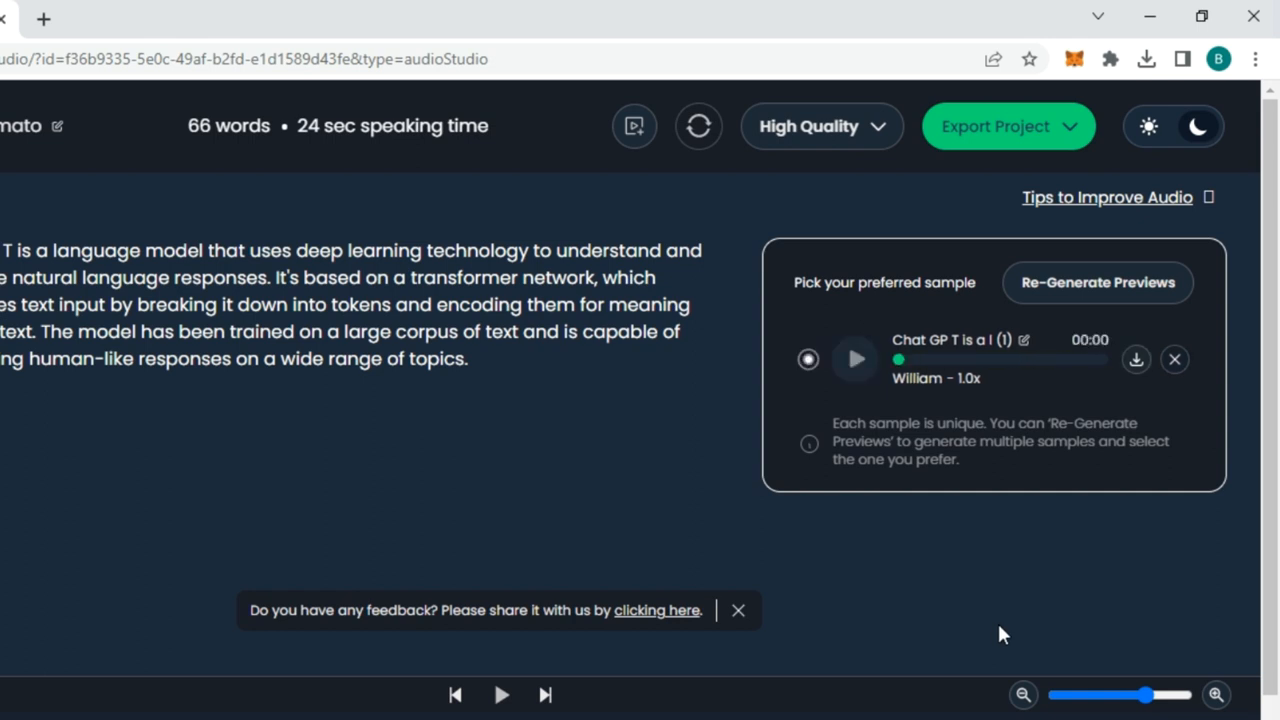
Step: Keep the second 25-second William sample, discard the other, play it back and download it as WAV
click(1096, 282)
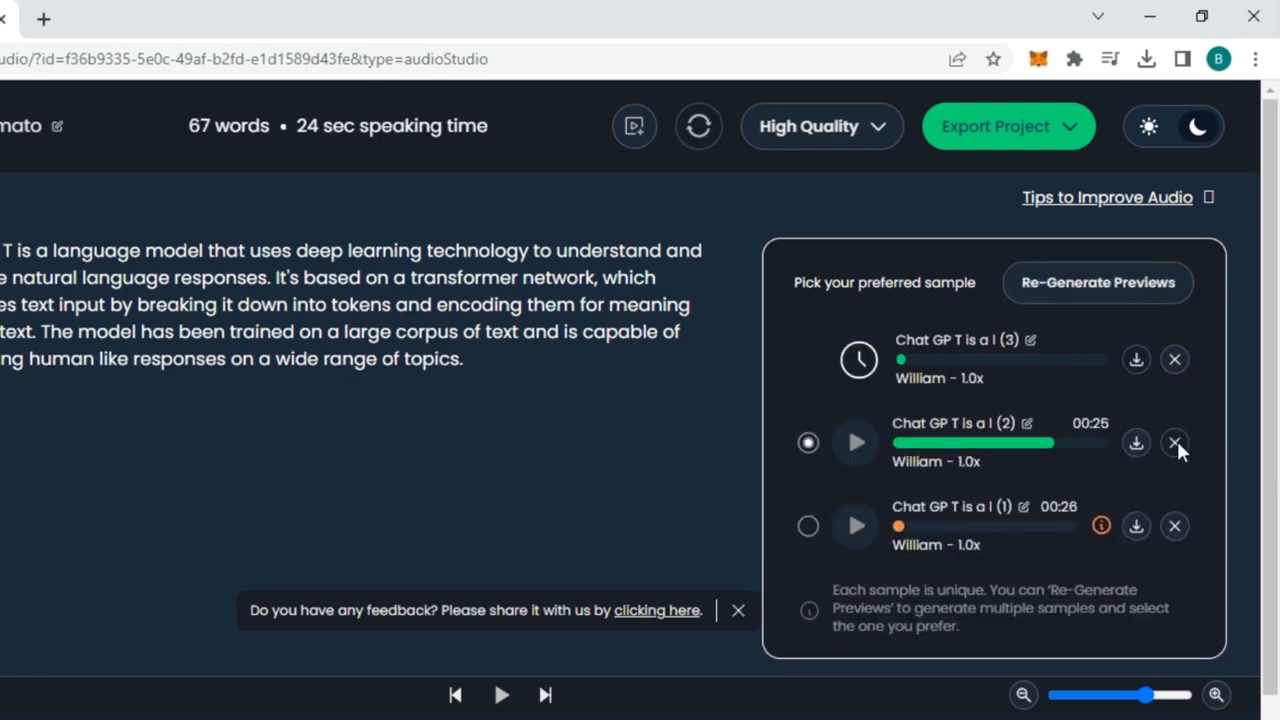
click(1174, 526)
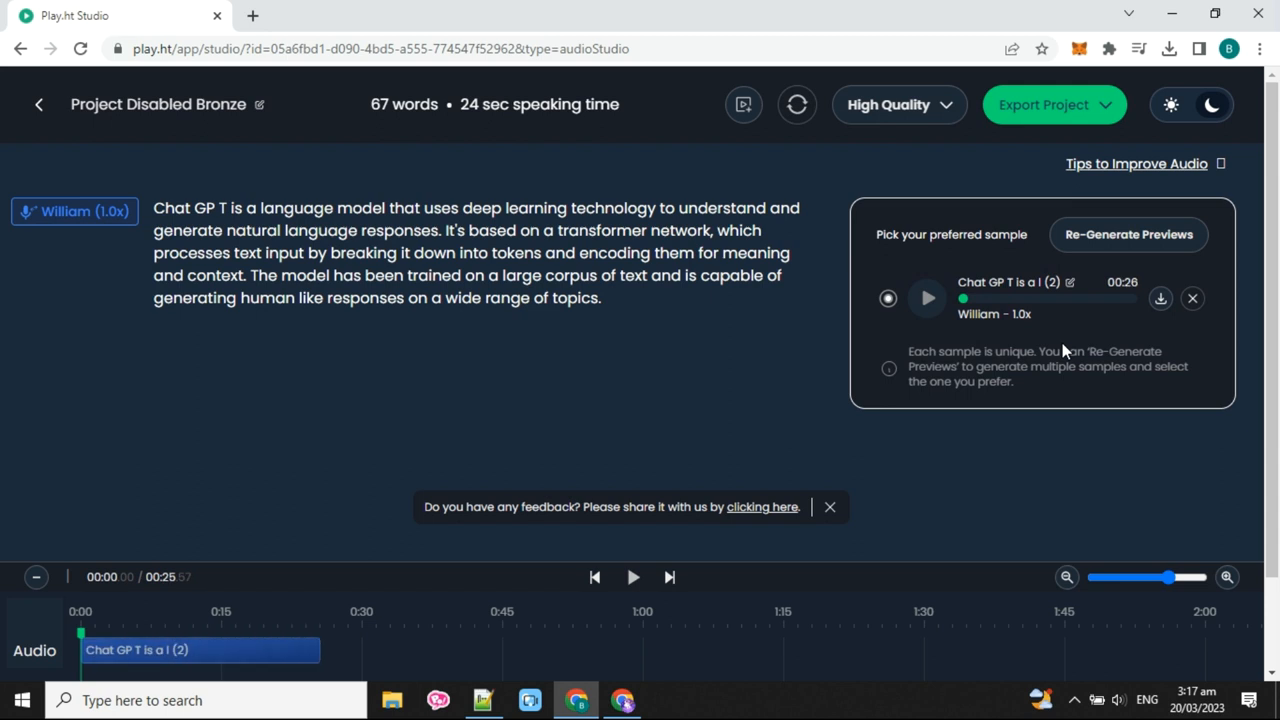
click(926, 298)
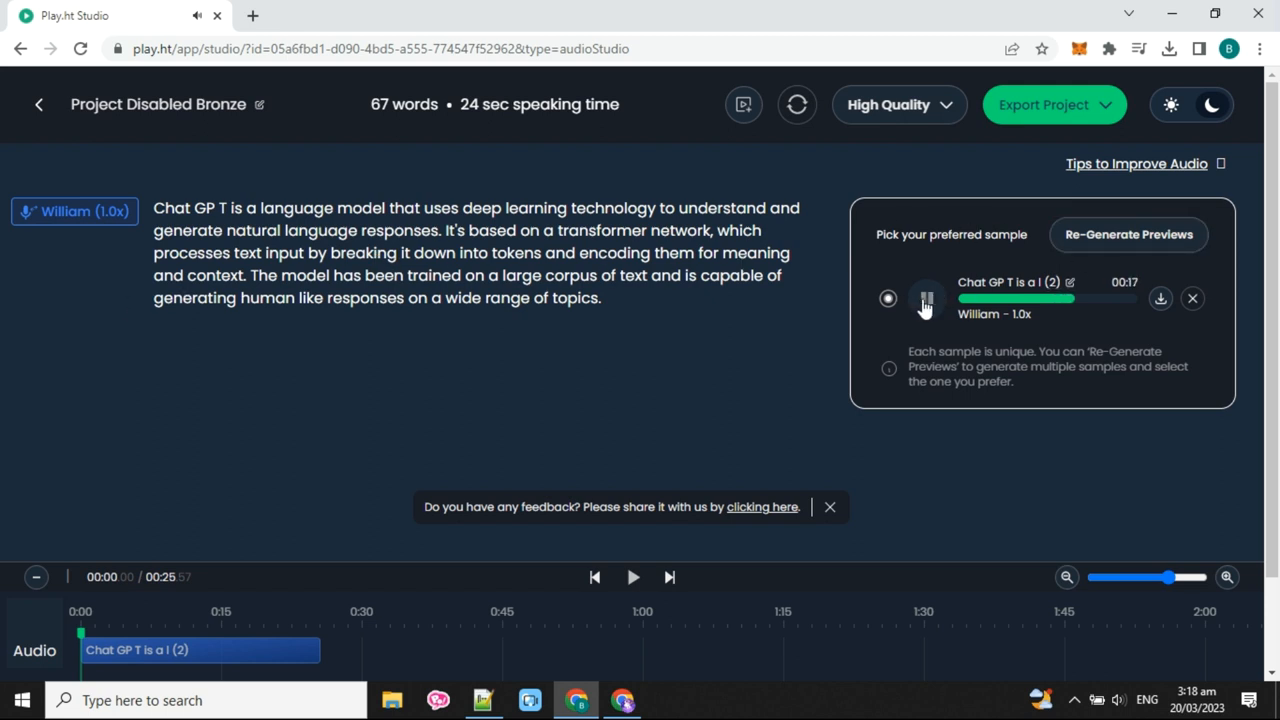
click(924, 298)
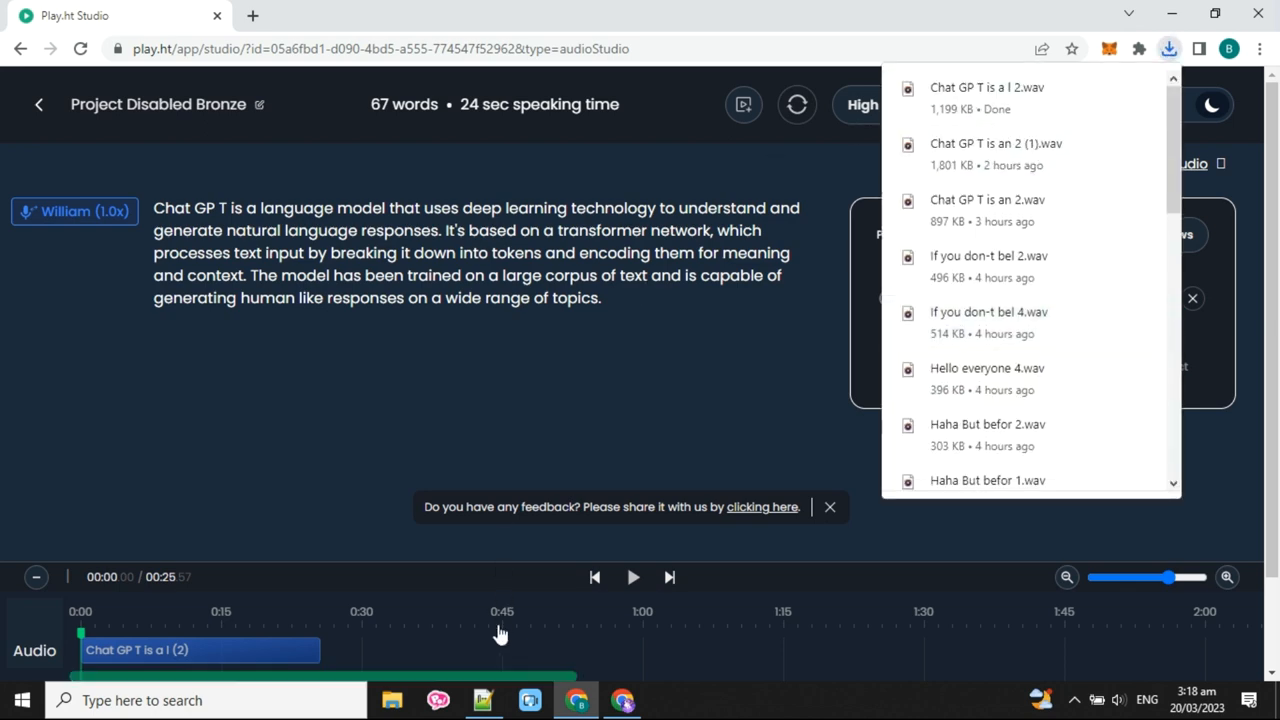
click(564, 16)
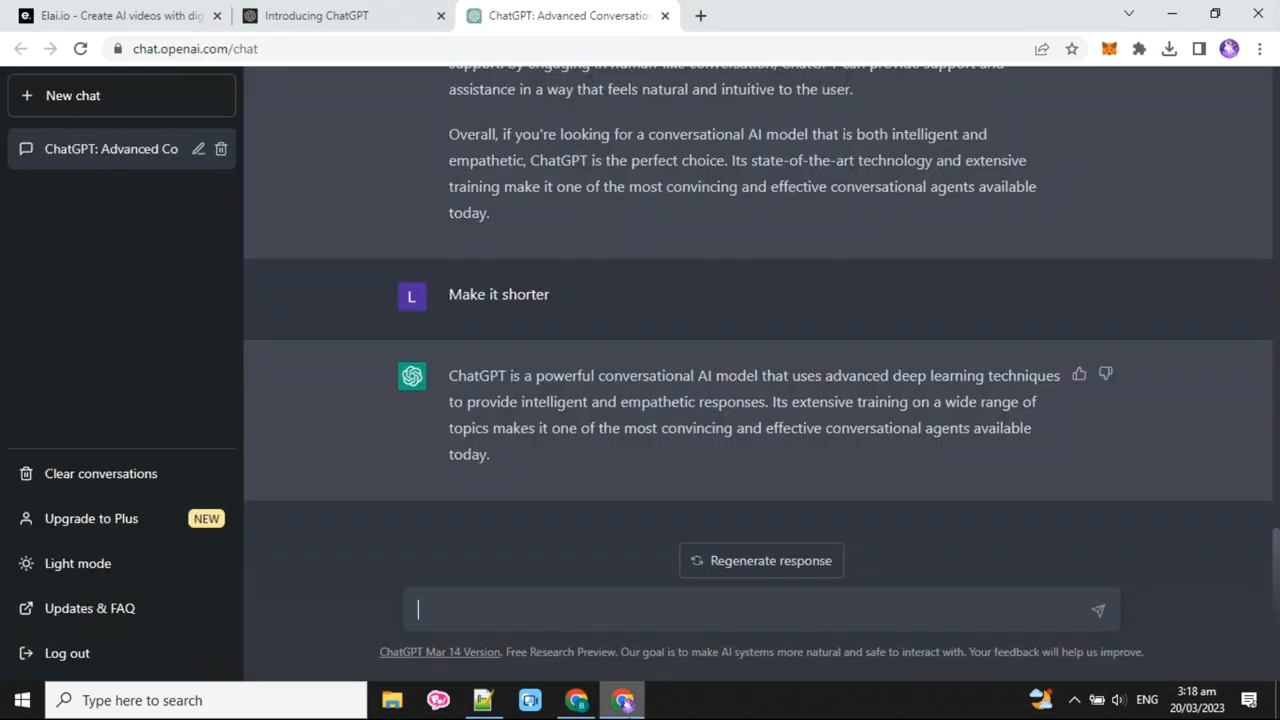
Step: Return to the Elai.io slide and switch Tyler's speech source to Upload voice
click(116, 16)
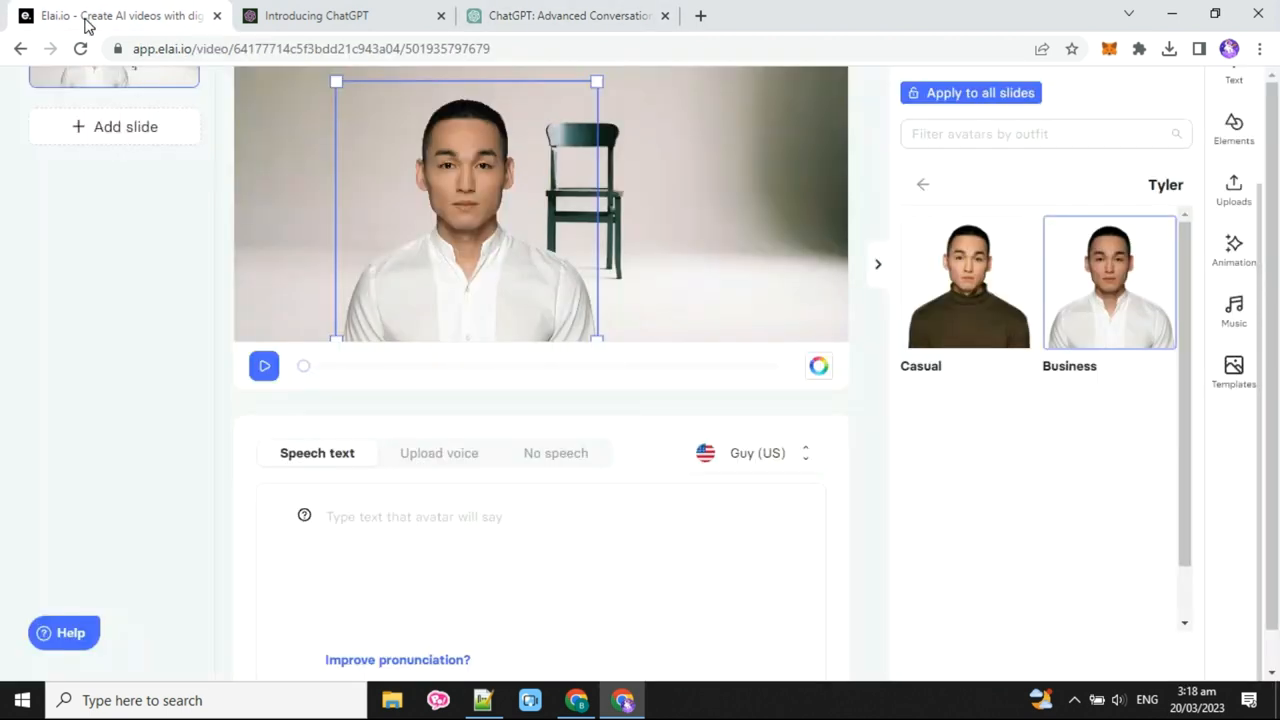
scroll(down, 3)
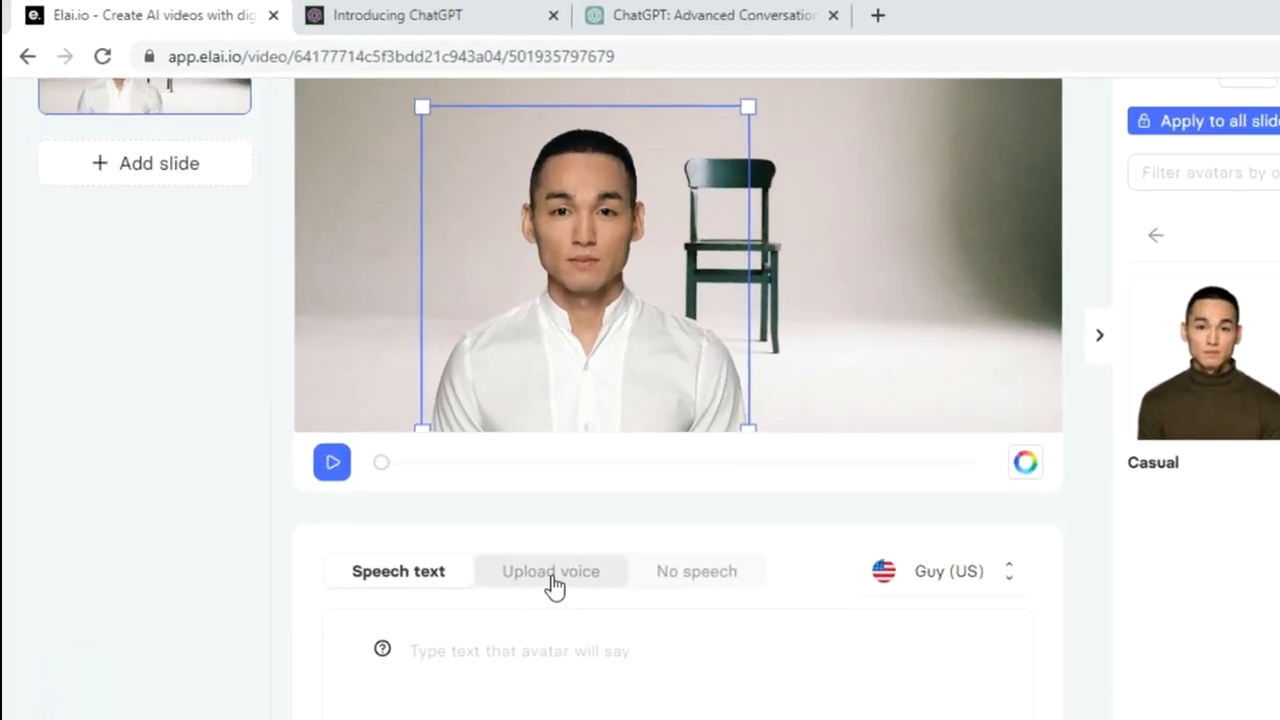
click(550, 572)
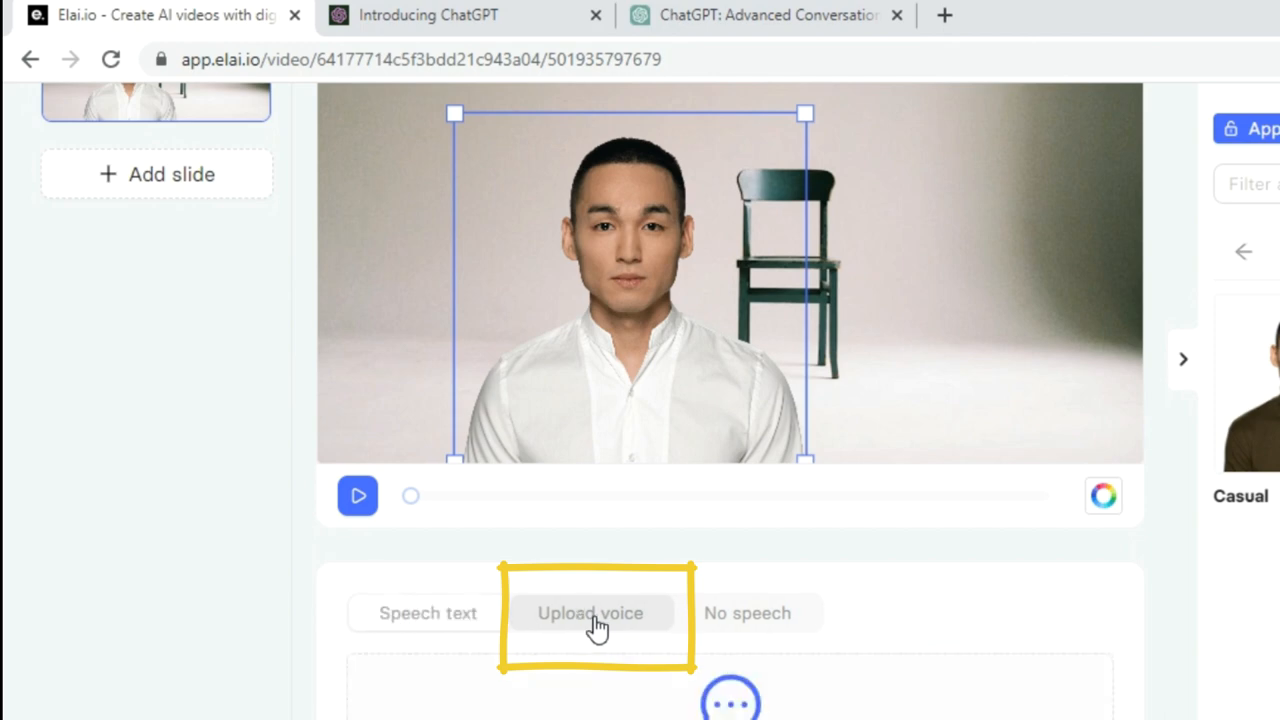
click(590, 612)
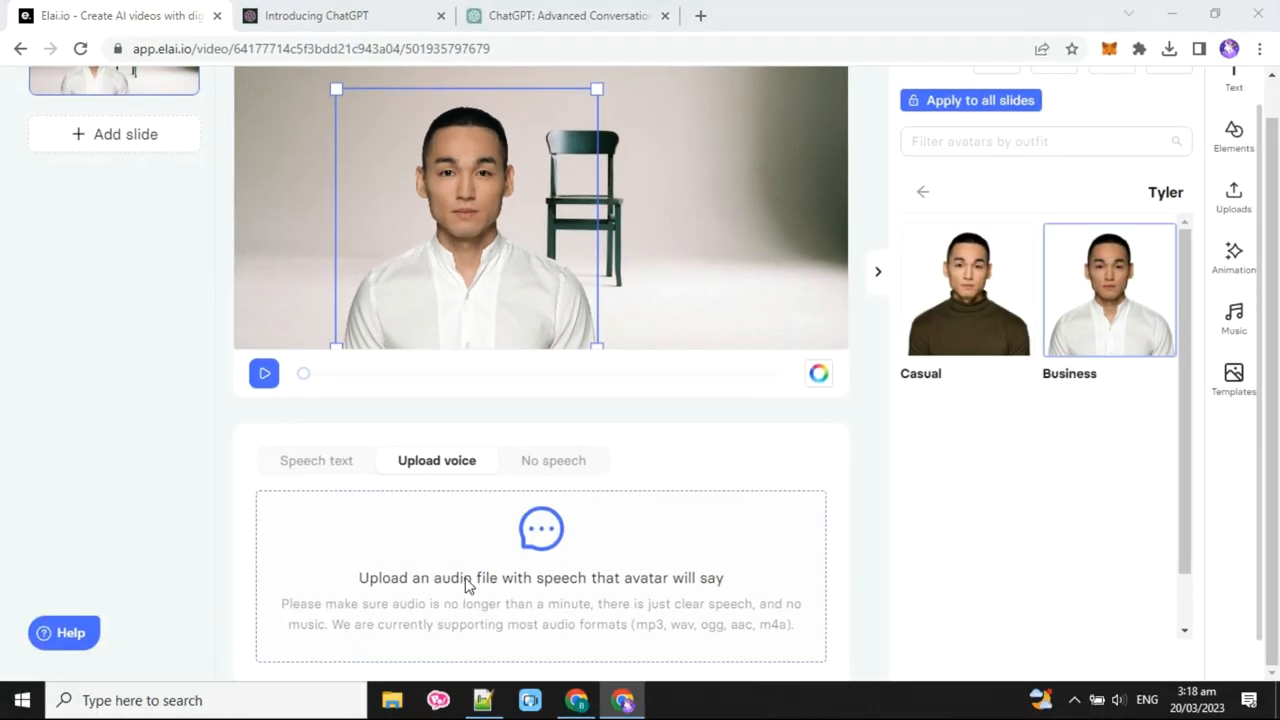
Step: Upload the downloaded 25.6-second ChatGPT narration file as Tyler's speech audio
click(540, 550)
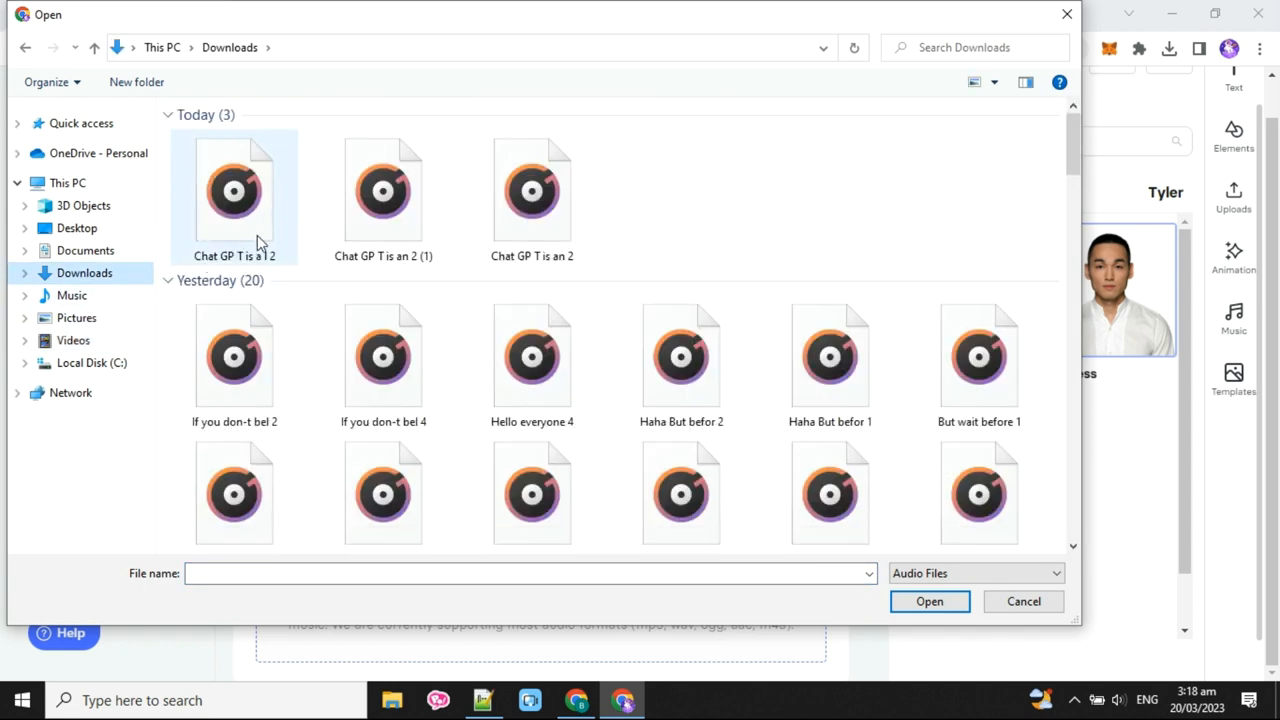
click(234, 190)
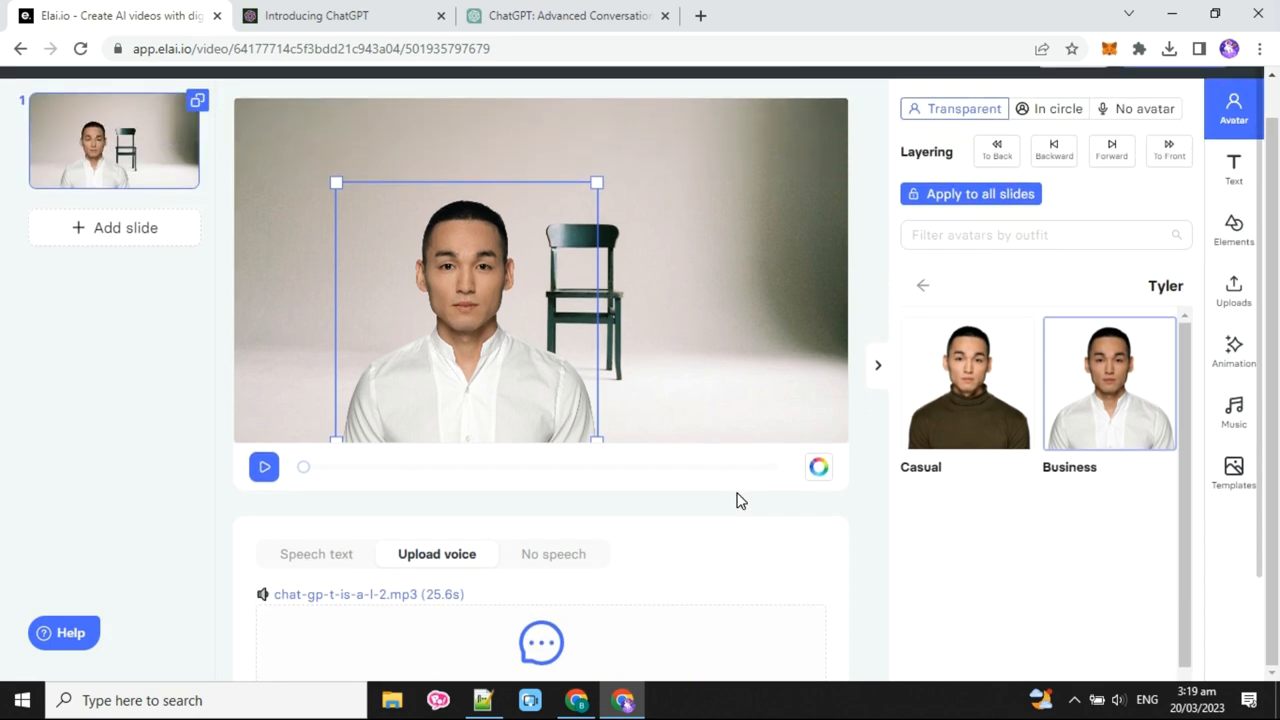
mouse_move(688, 490)
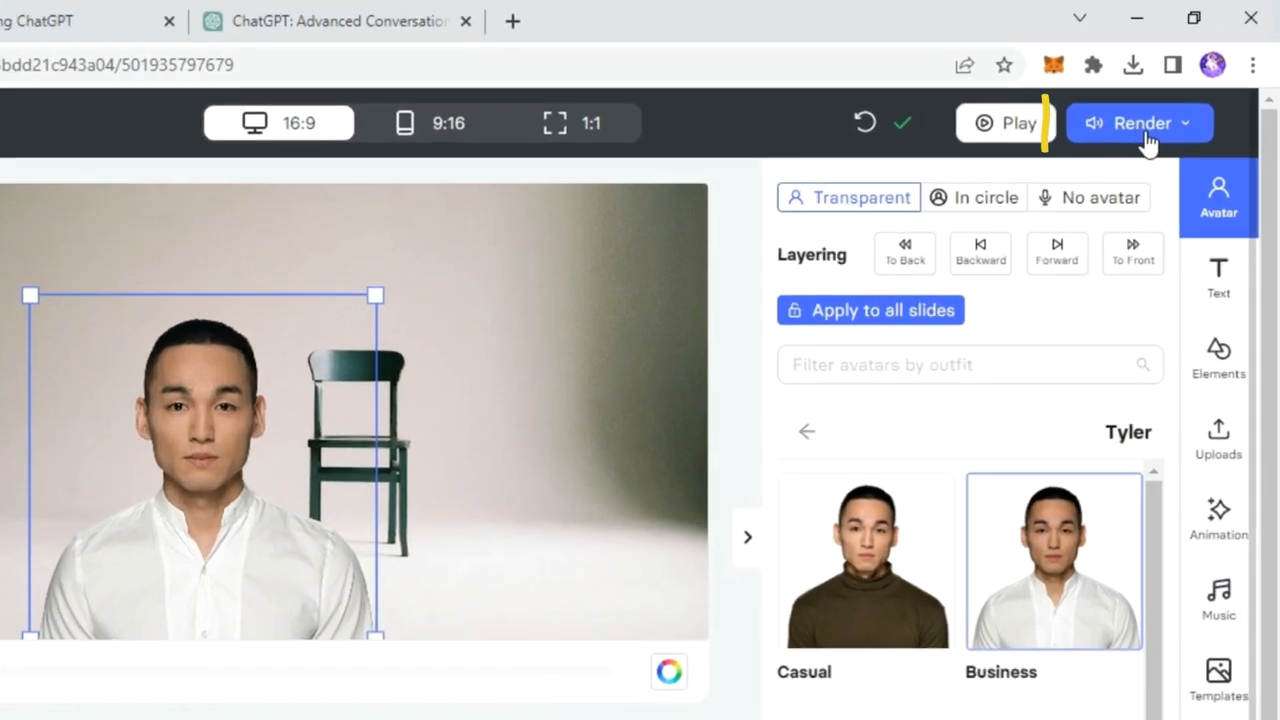
Step: Render the 26-second video at 1080p with automatic subtitles turned on
click(1140, 122)
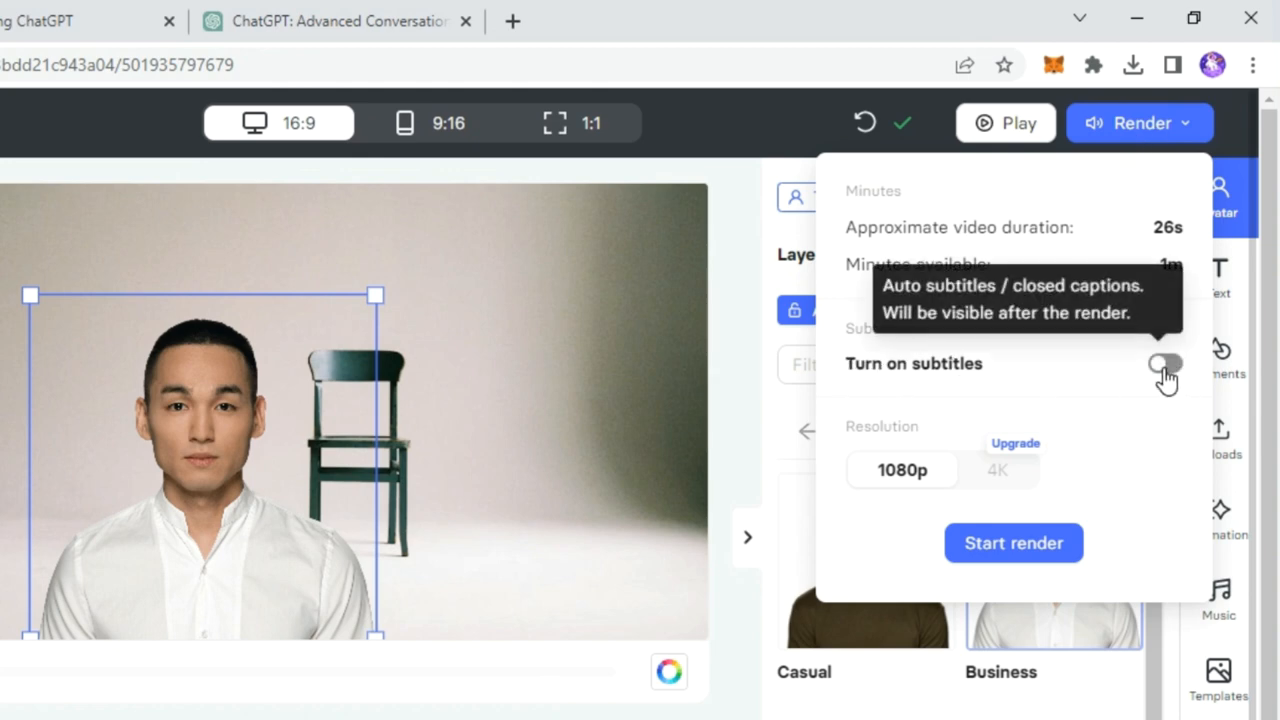
click(1164, 364)
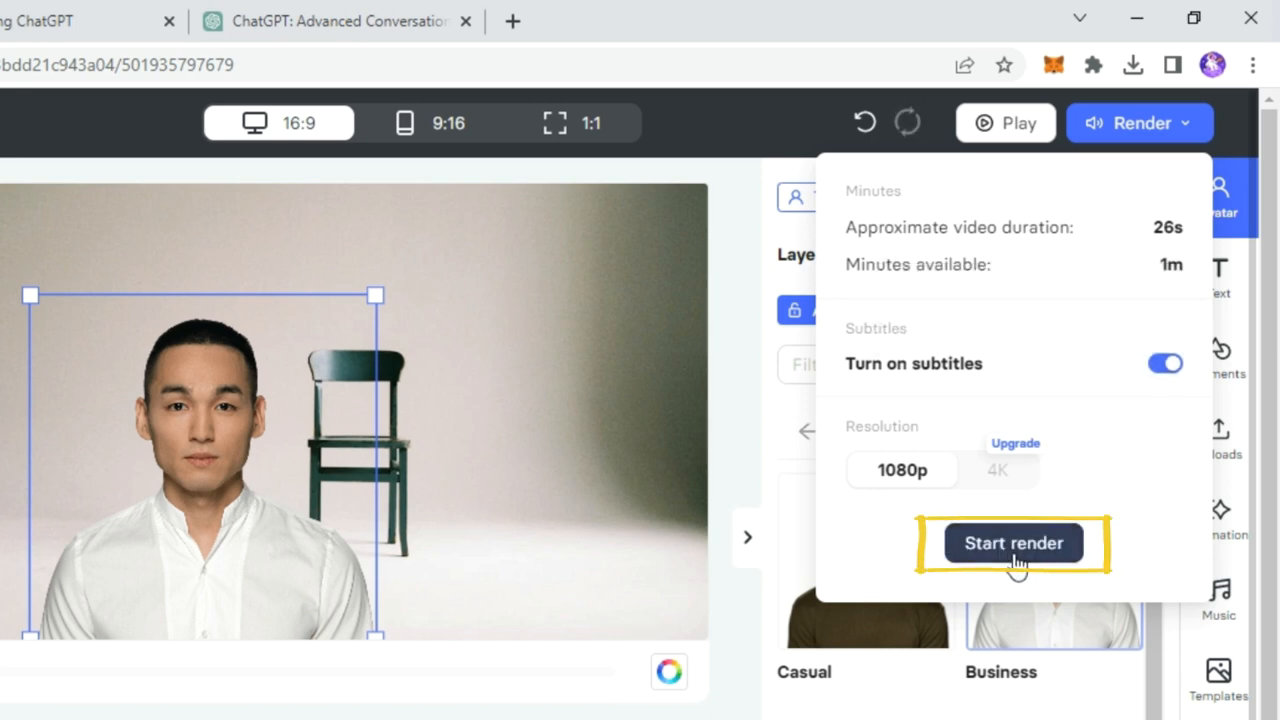
click(1012, 542)
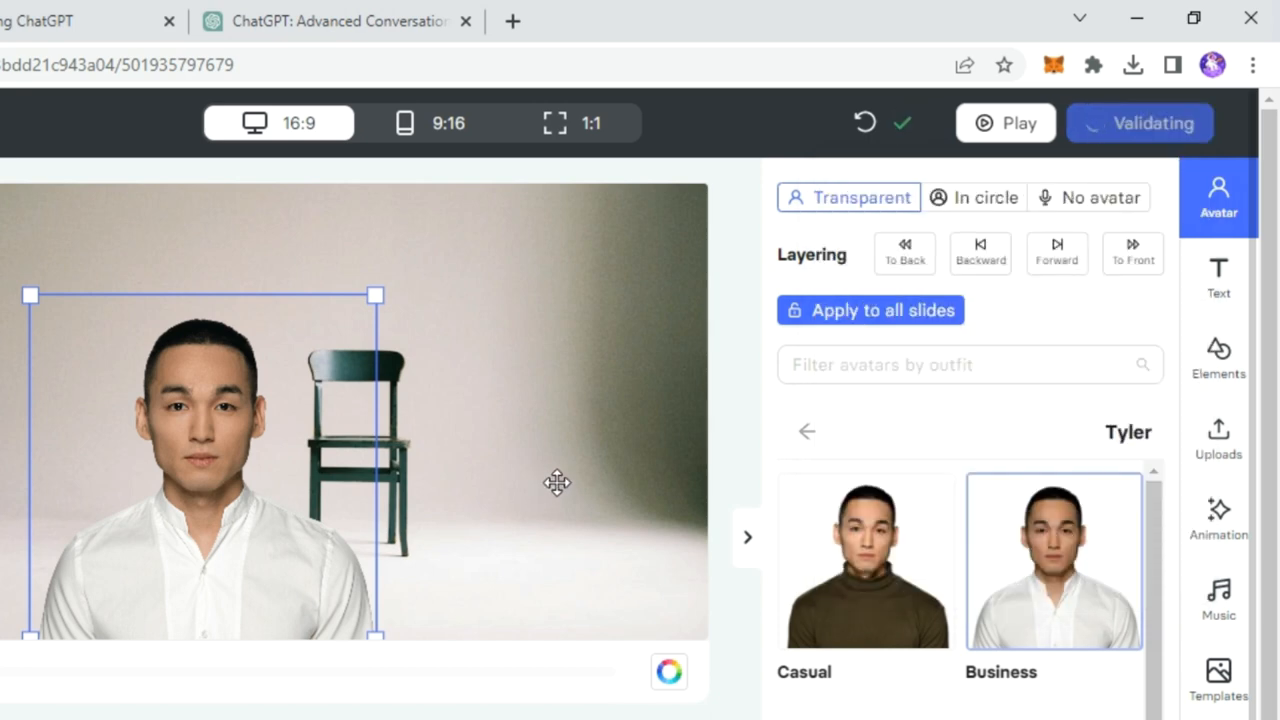
mouse_move(776, 288)
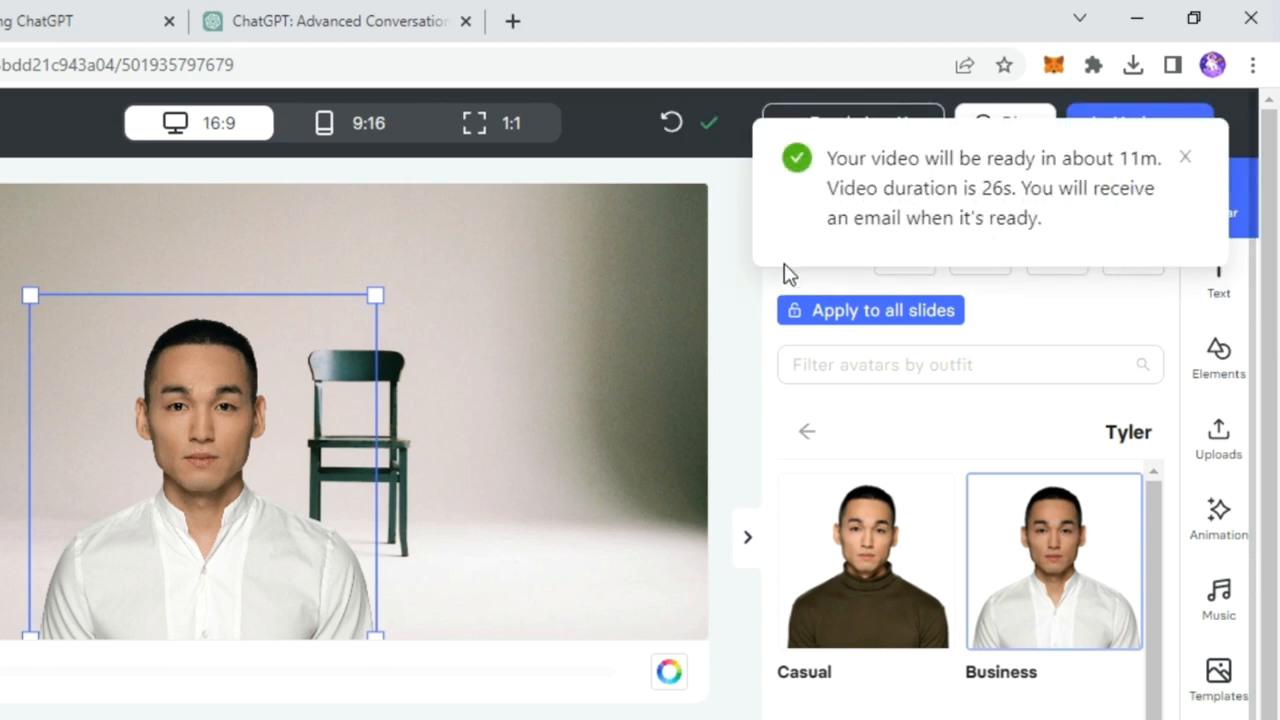
mouse_move(1116, 162)
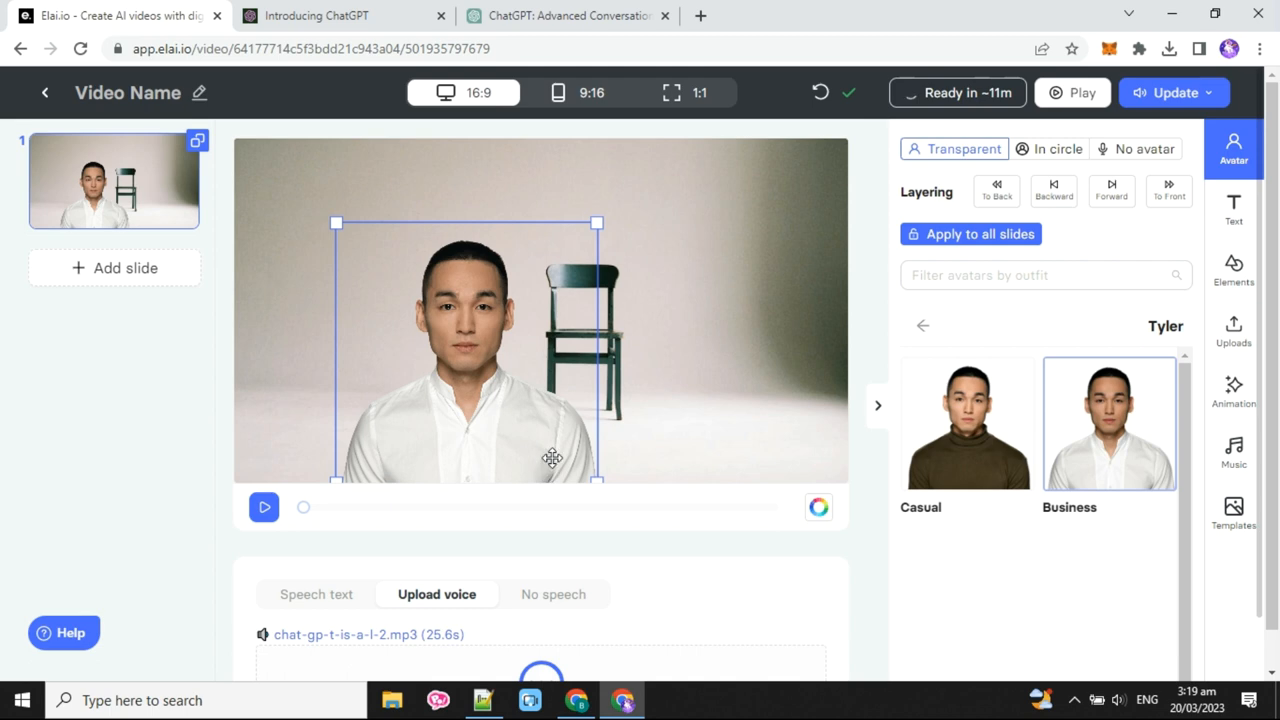
mouse_move(136, 468)
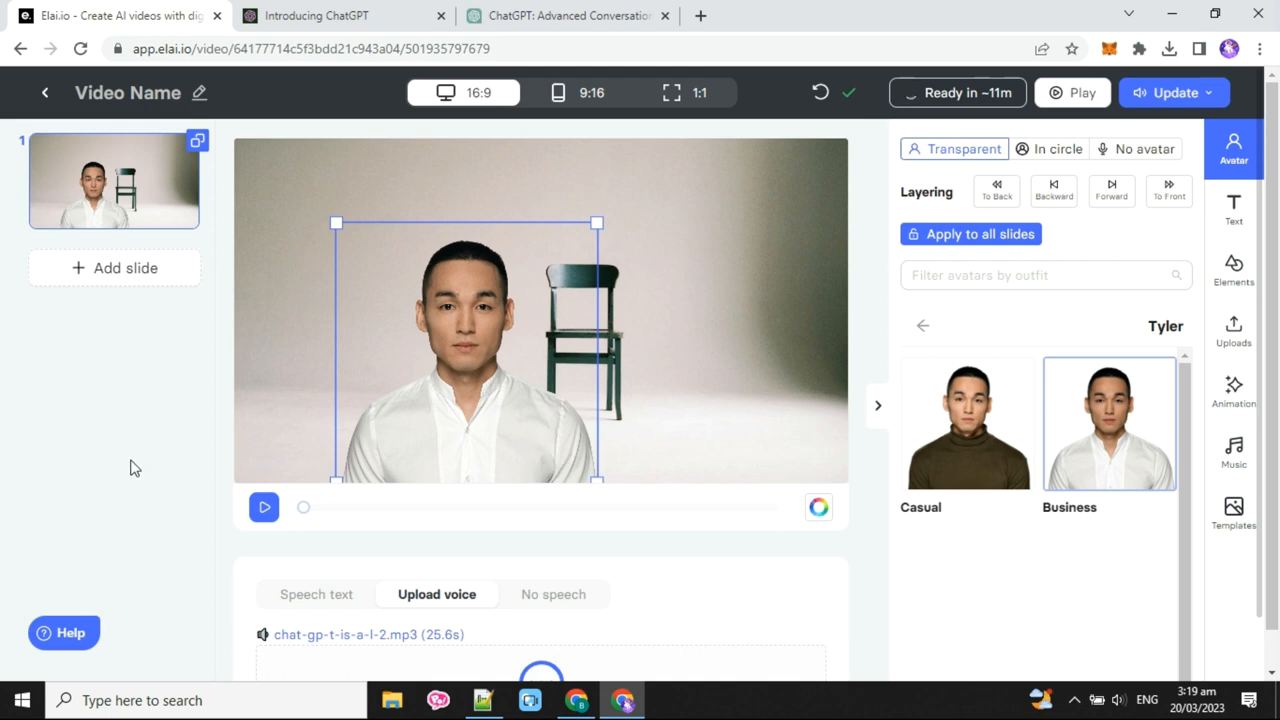